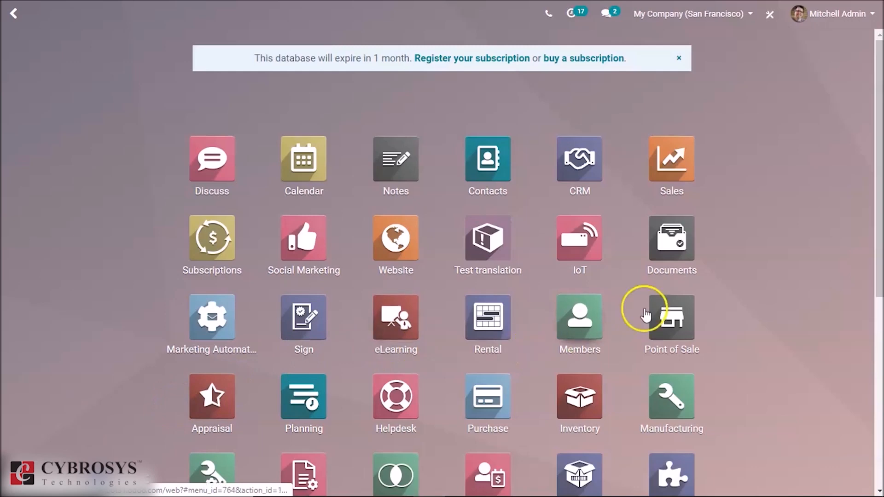
- Close the Shop's running session POS/00005 and return to the Point of Sale dashboard
{"action": "left_click", "coordinate": [671, 317]}
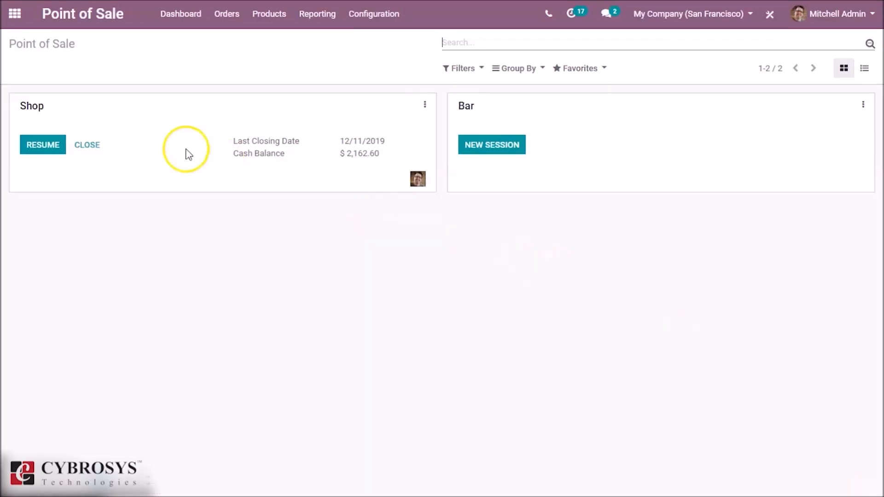
{"action": "left_click", "coordinate": [87, 144]}
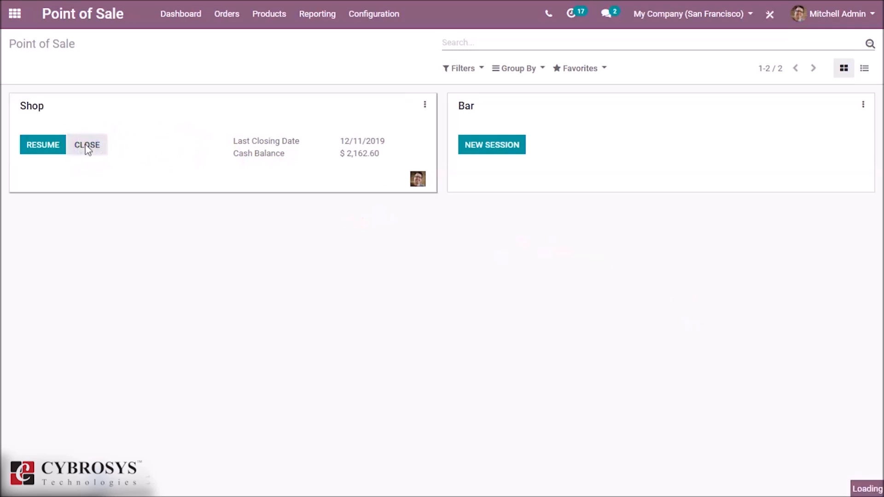
{"action": "left_click", "coordinate": [86, 144]}
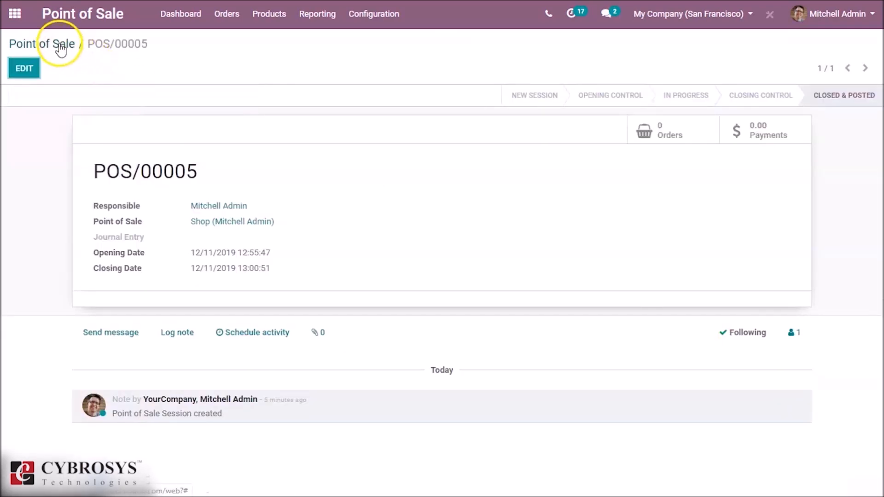
{"action": "left_click", "coordinate": [41, 43]}
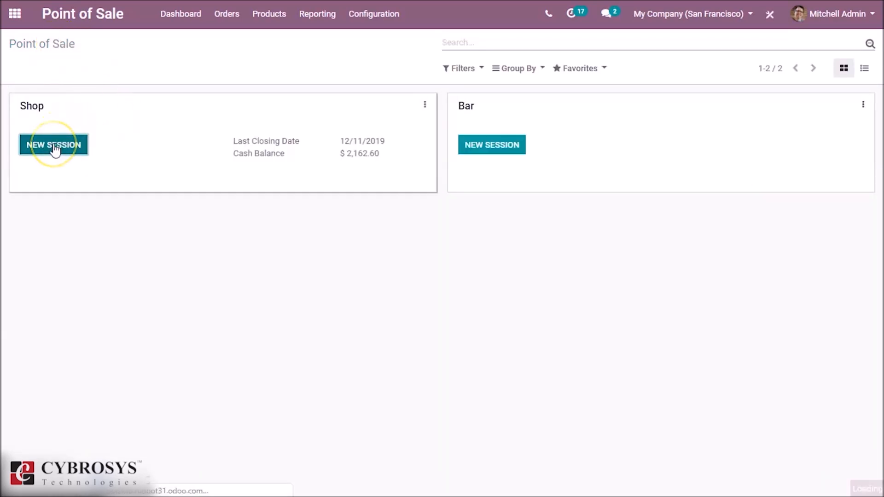
- Start a new Shop session and add three Customizable Desk variants totalling $2,300.40
{"action": "left_click", "coordinate": [54, 144]}
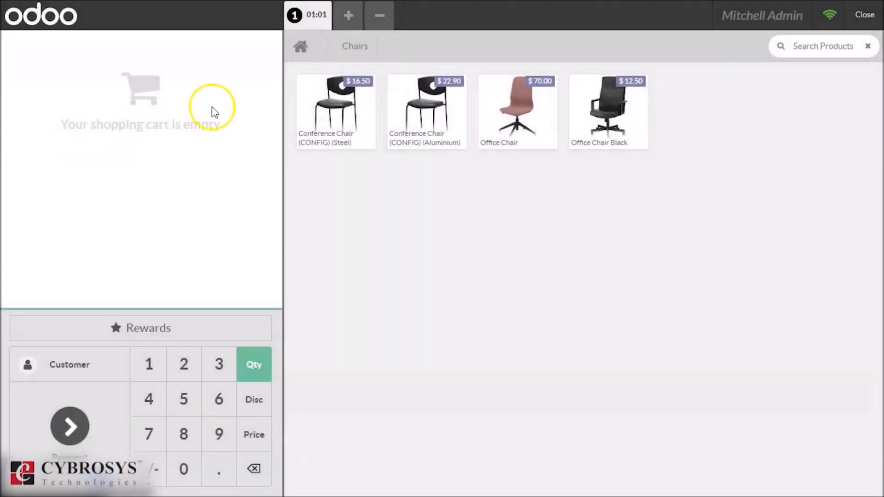
{"action": "left_click", "coordinate": [300, 46]}
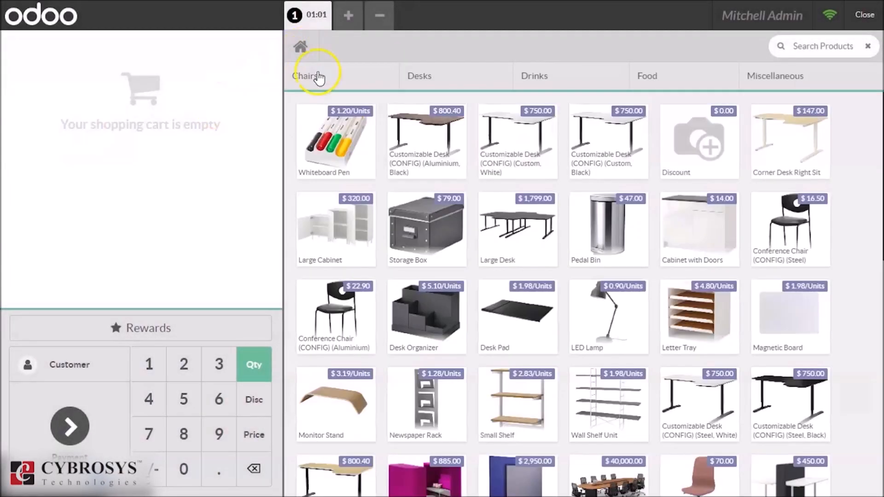
{"action": "left_click", "coordinate": [425, 140]}
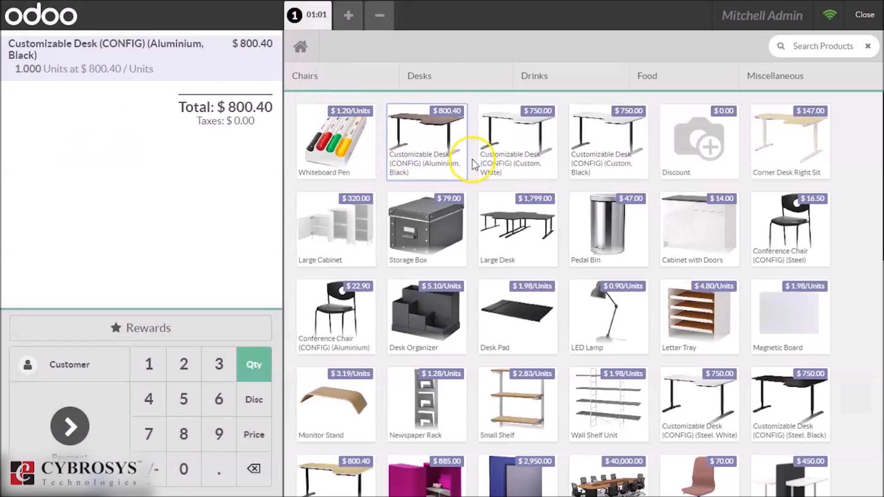
{"action": "left_click", "coordinate": [608, 141]}
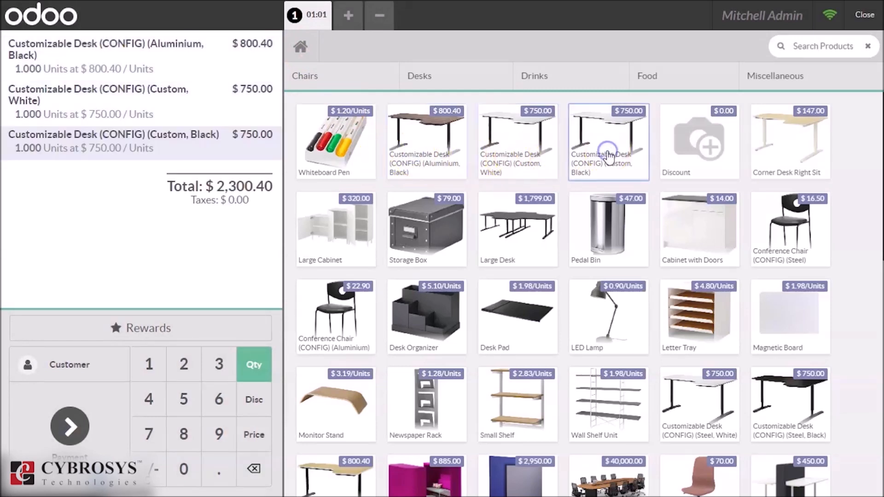
{"action": "mouse_move", "coordinate": [90, 311]}
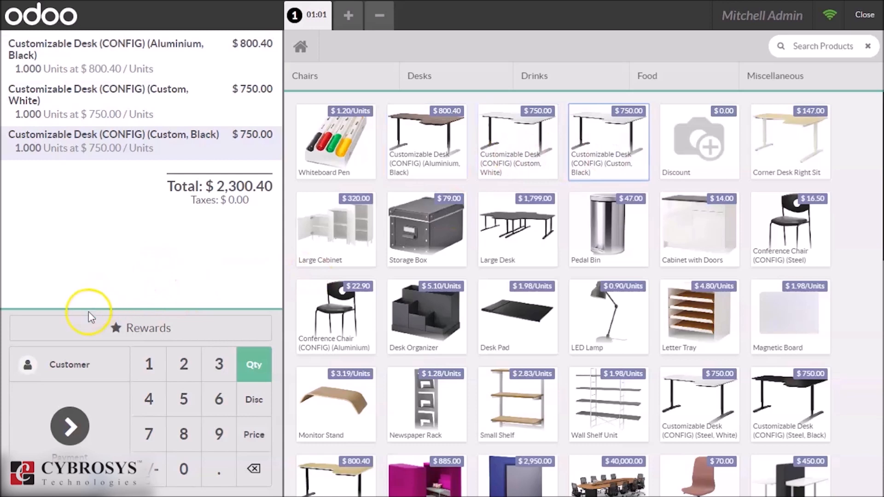
- Pay the $2,300.40 desk order fully in cash, validate it and start the next order
{"action": "left_click", "coordinate": [70, 426]}
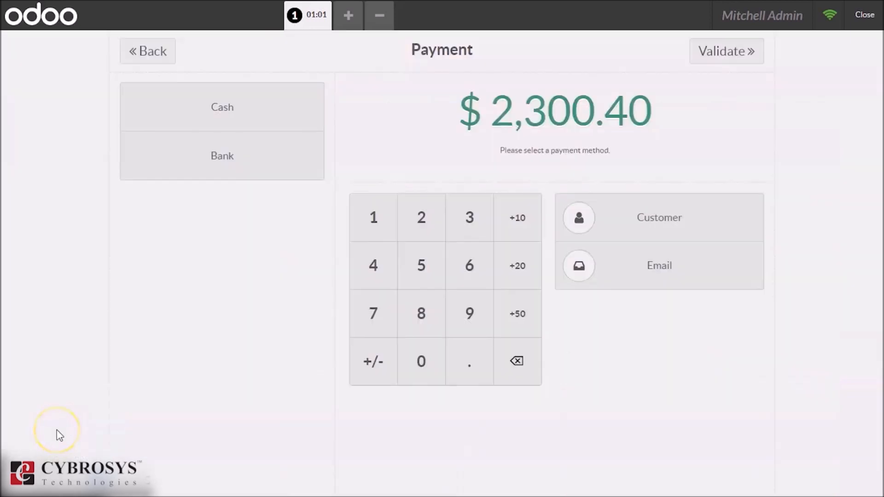
{"action": "mouse_move", "coordinate": [697, 101]}
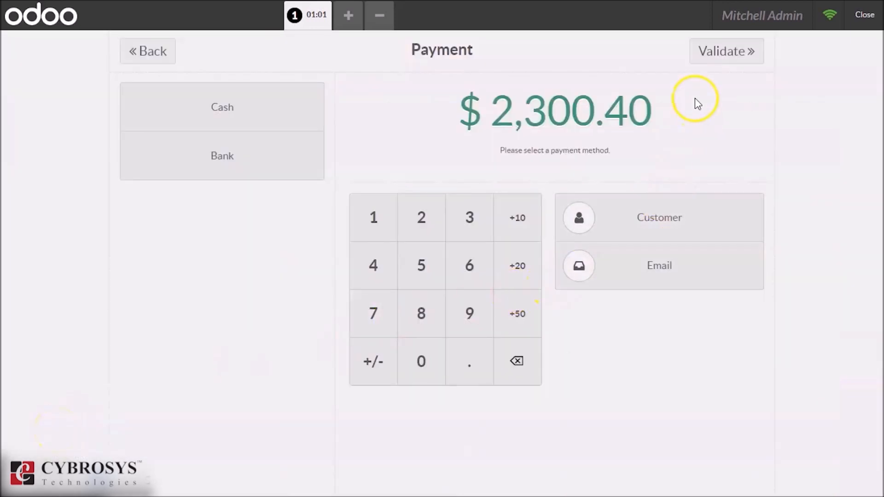
{"action": "mouse_move", "coordinate": [827, 34]}
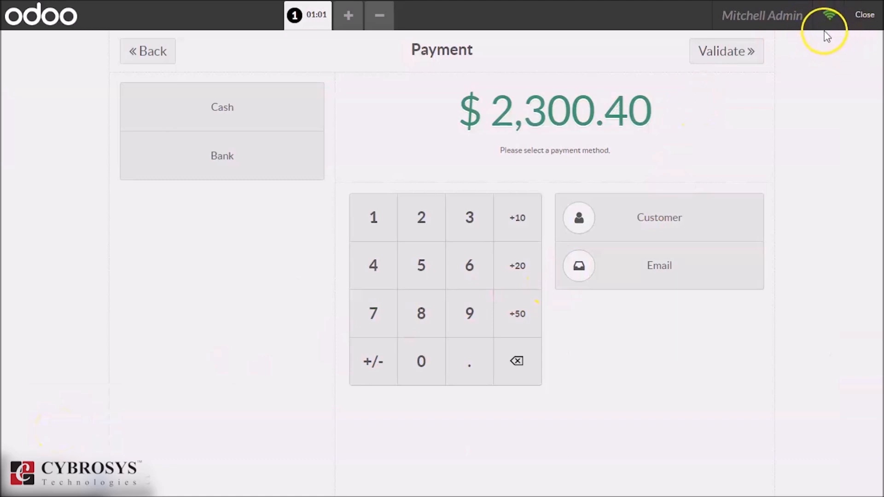
{"action": "mouse_move", "coordinate": [819, 74]}
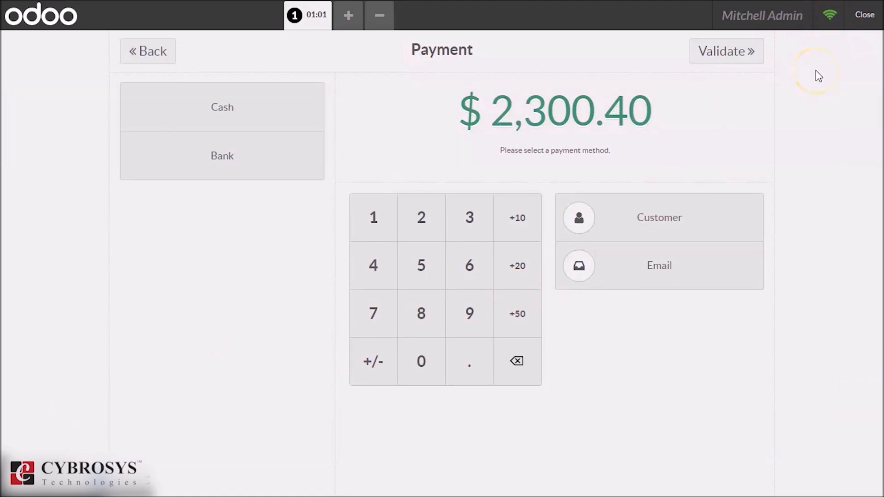
{"action": "mouse_move", "coordinate": [305, 106]}
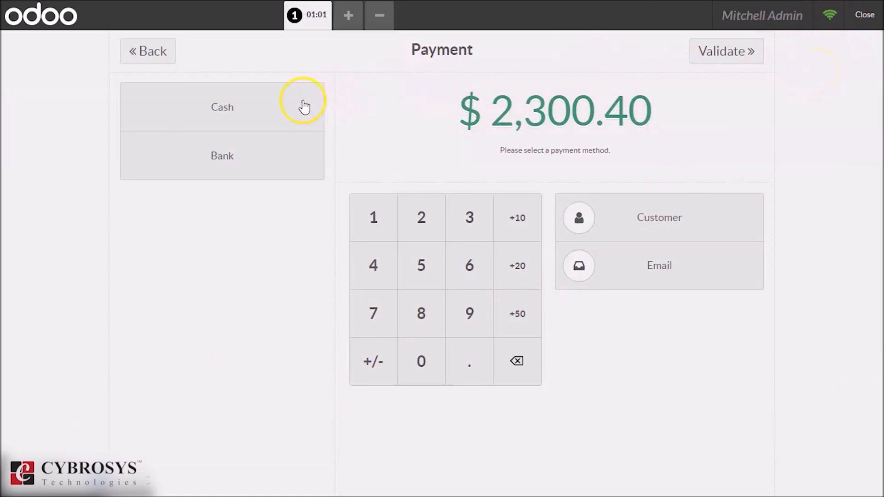
{"action": "left_click", "coordinate": [222, 107]}
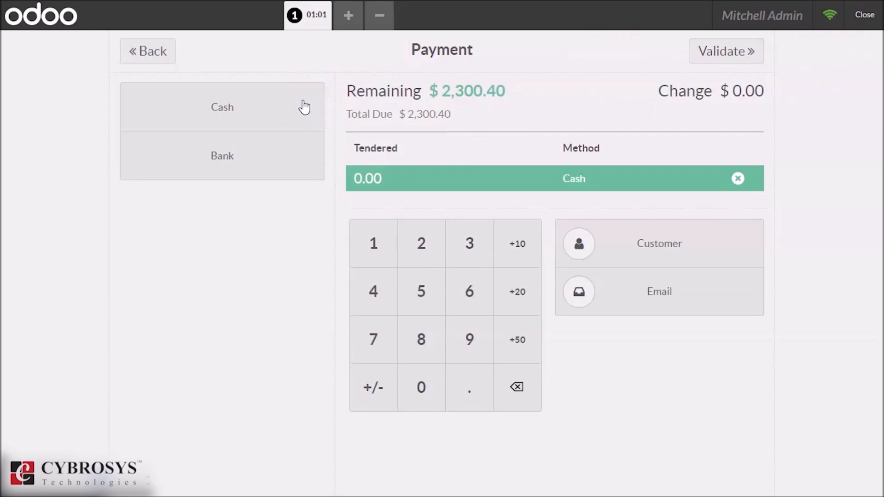
{"action": "left_click", "coordinate": [421, 243]}
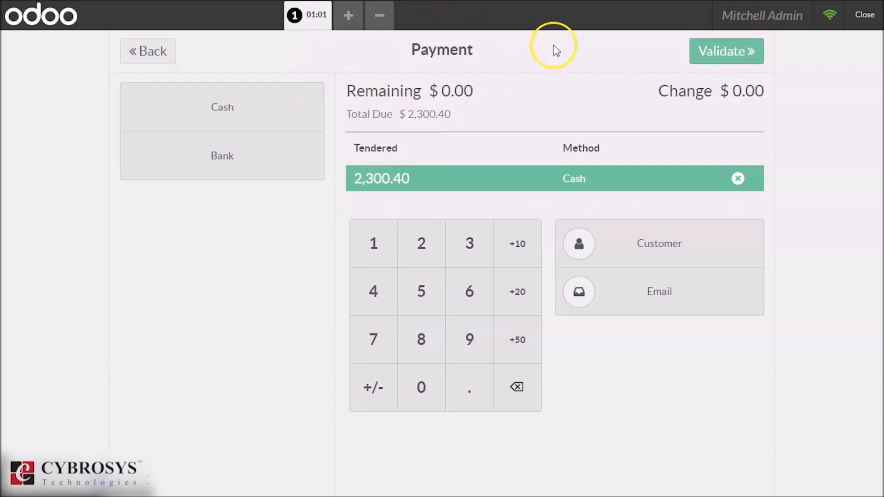
{"action": "left_click", "coordinate": [726, 51]}
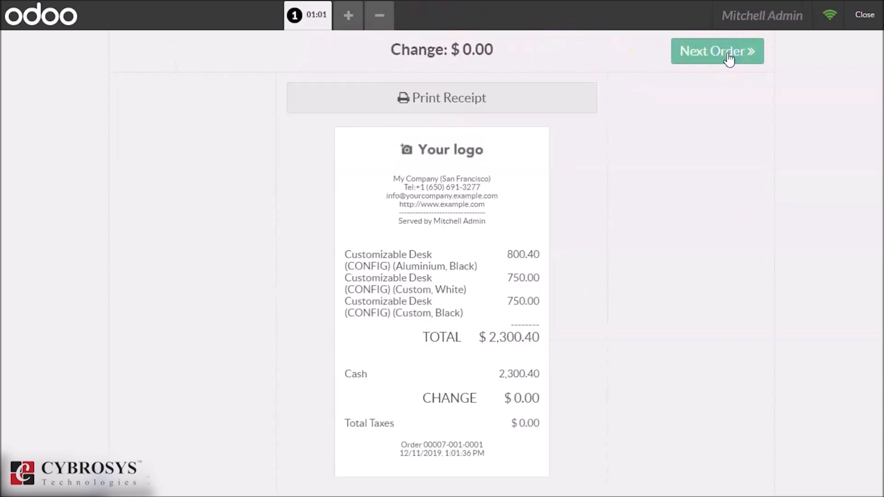
{"action": "left_click", "coordinate": [716, 51]}
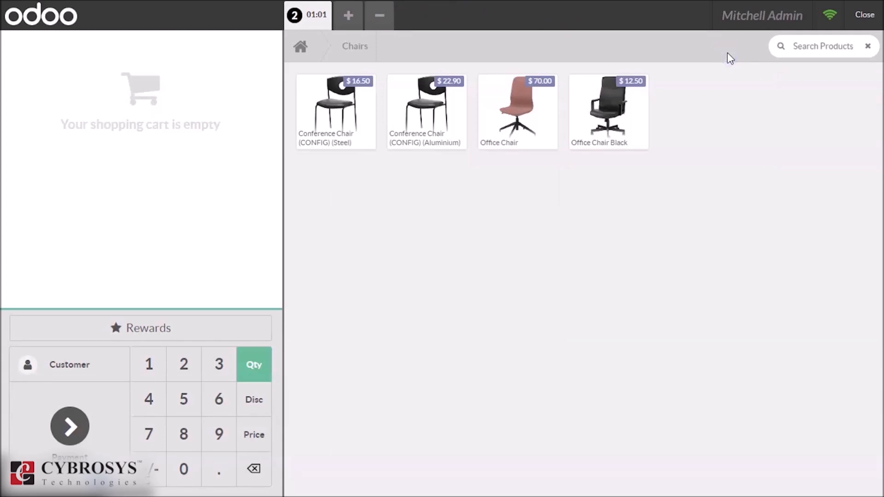
{"action": "mouse_move", "coordinate": [694, 471]}
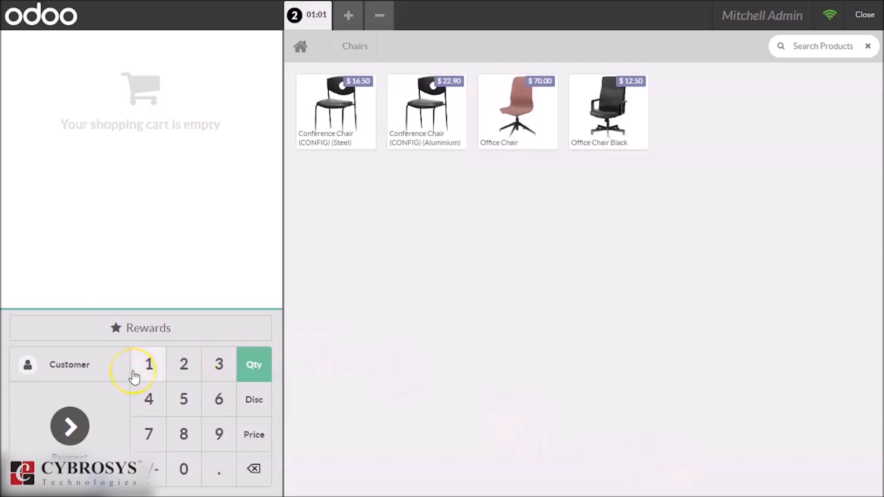
{"action": "mouse_move", "coordinate": [254, 395]}
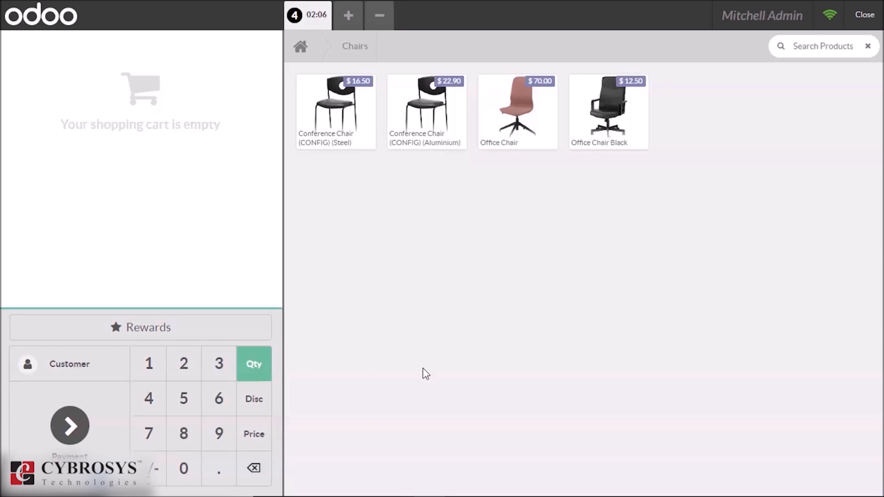
{"action": "mouse_move", "coordinate": [337, 62]}
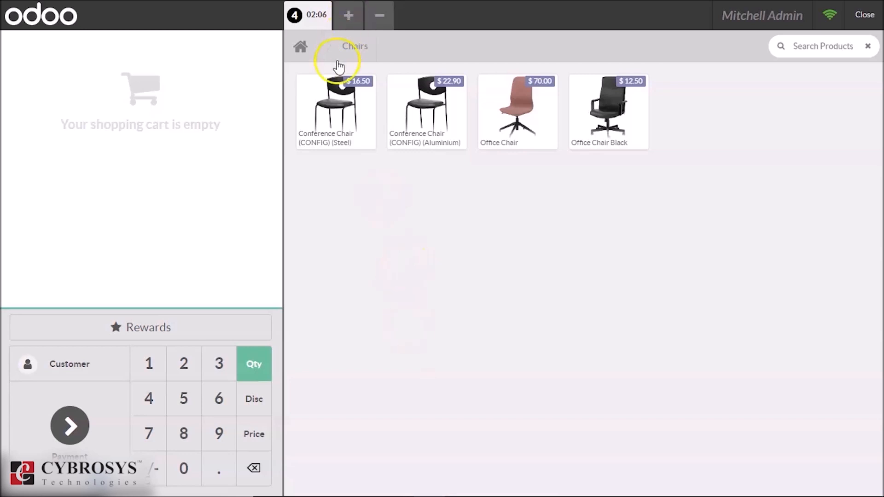
- Add the conference chairs and pay the $39.40 order in cash, triggering the offline warning
{"action": "left_click", "coordinate": [426, 111]}
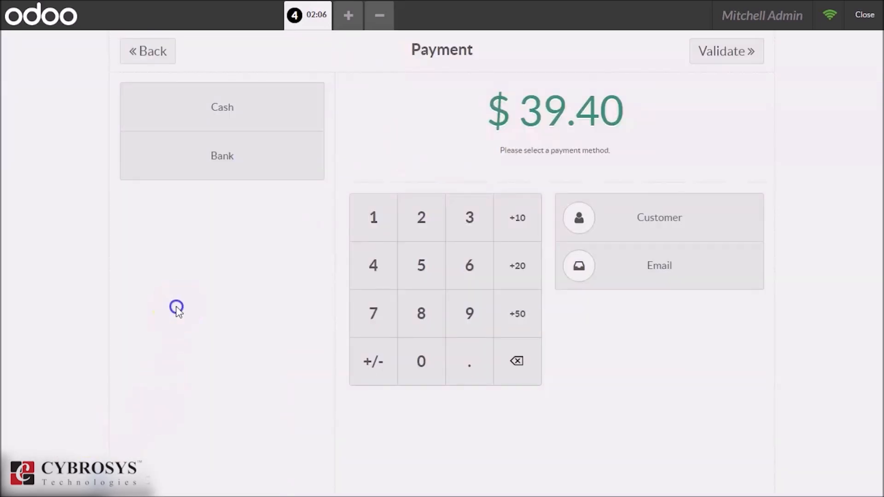
{"action": "left_click", "coordinate": [222, 107]}
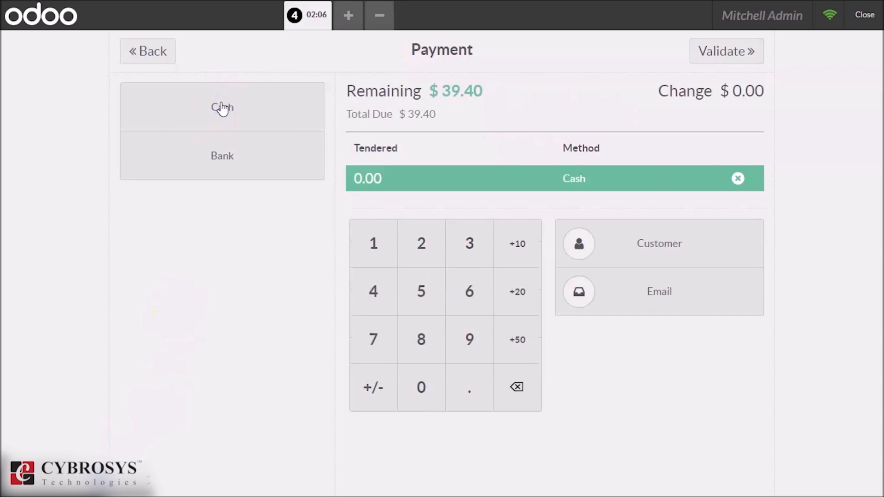
{"action": "left_click", "coordinate": [469, 243]}
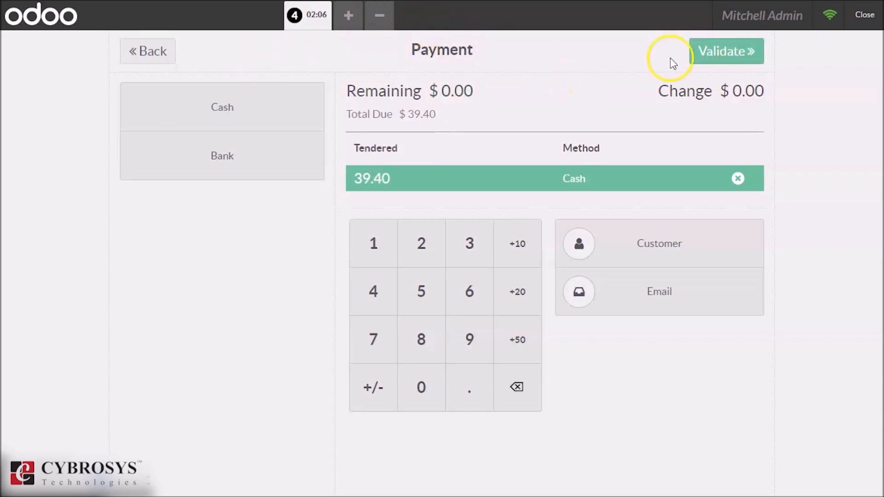
{"action": "left_click", "coordinate": [726, 51]}
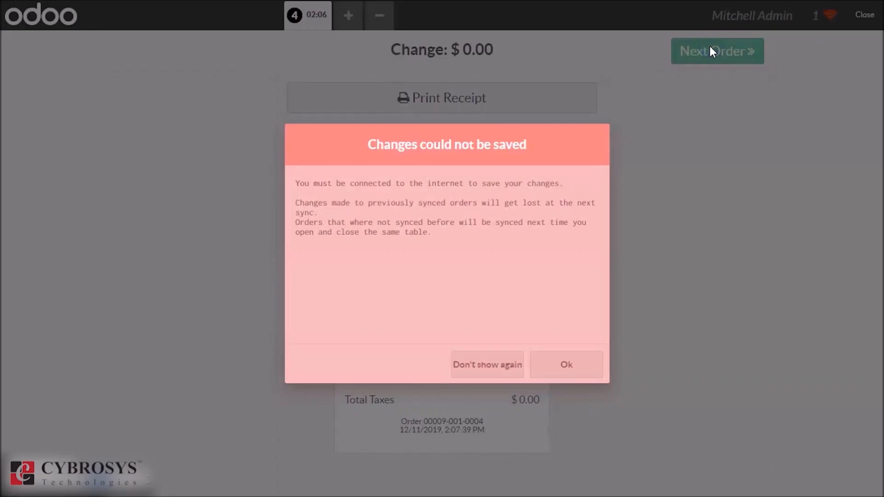
{"action": "mouse_move", "coordinate": [481, 247]}
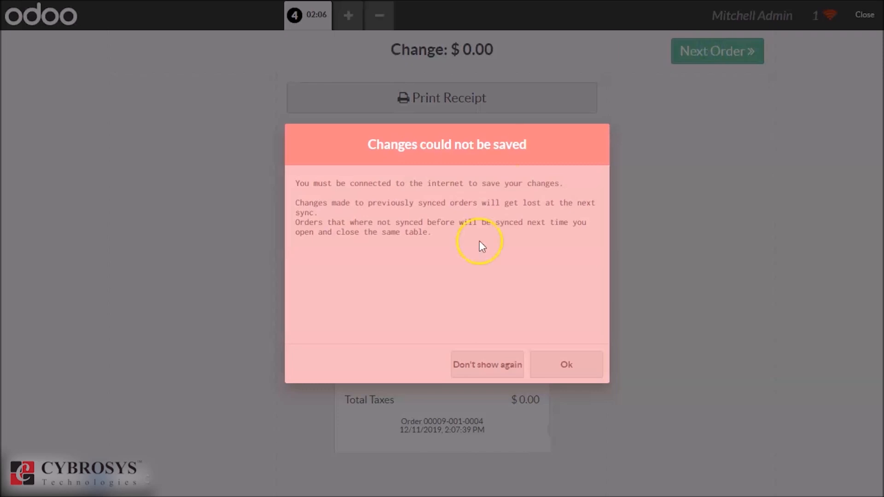
{"action": "mouse_move", "coordinate": [527, 244]}
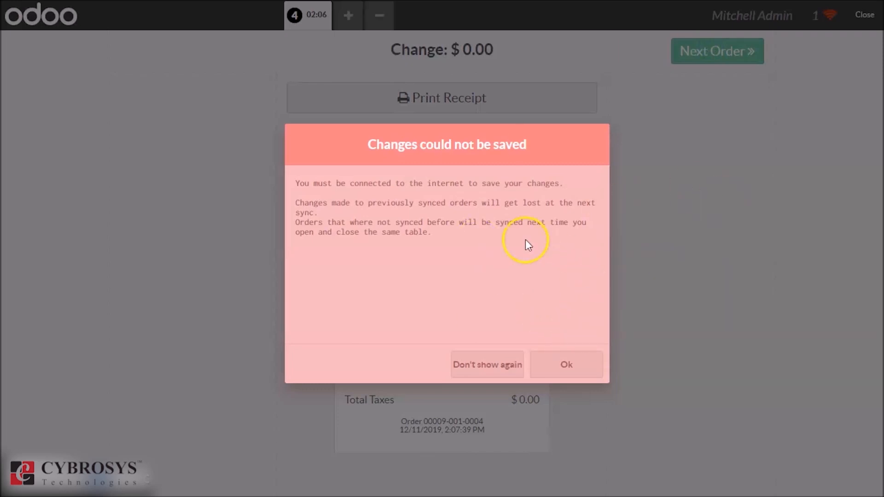
{"action": "mouse_move", "coordinate": [543, 348]}
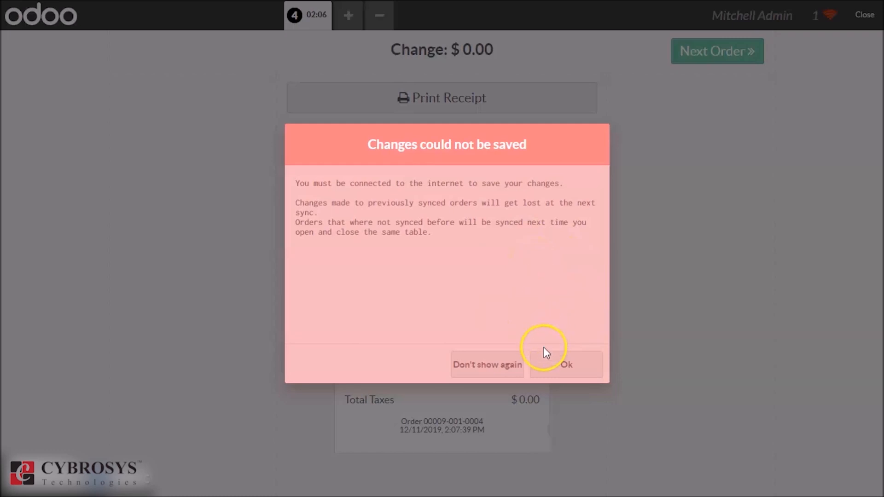
{"action": "mouse_move", "coordinate": [509, 345]}
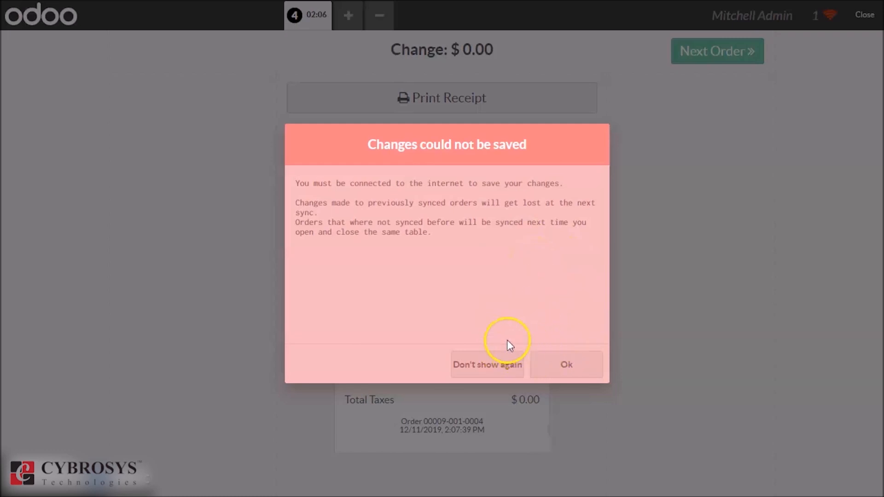
- Acknowledge the 'Changes could not be saved' warning to return to the $39.40 receipt
{"action": "left_click", "coordinate": [565, 365]}
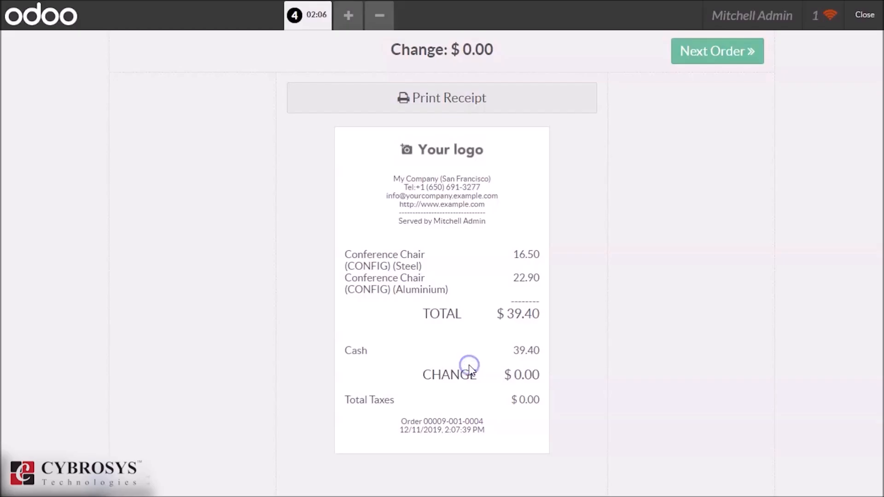
{"action": "mouse_move", "coordinate": [680, 219]}
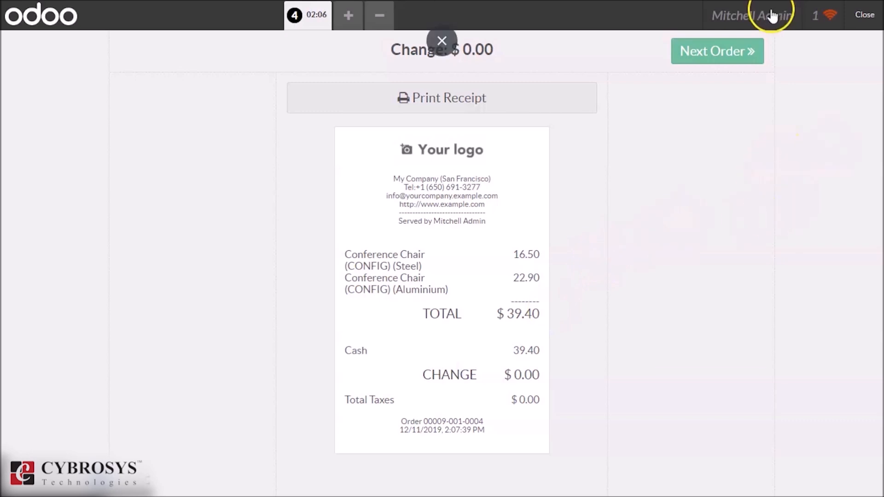
{"action": "mouse_move", "coordinate": [815, 26]}
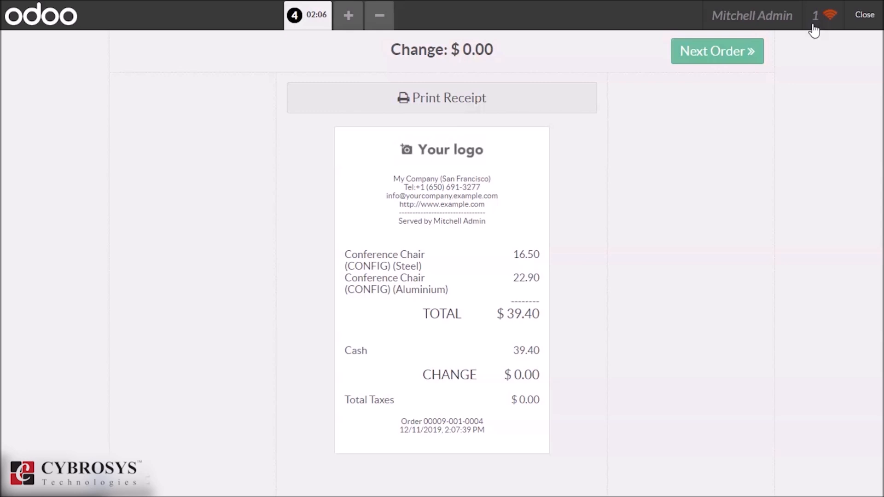
{"action": "mouse_move", "coordinate": [827, 53]}
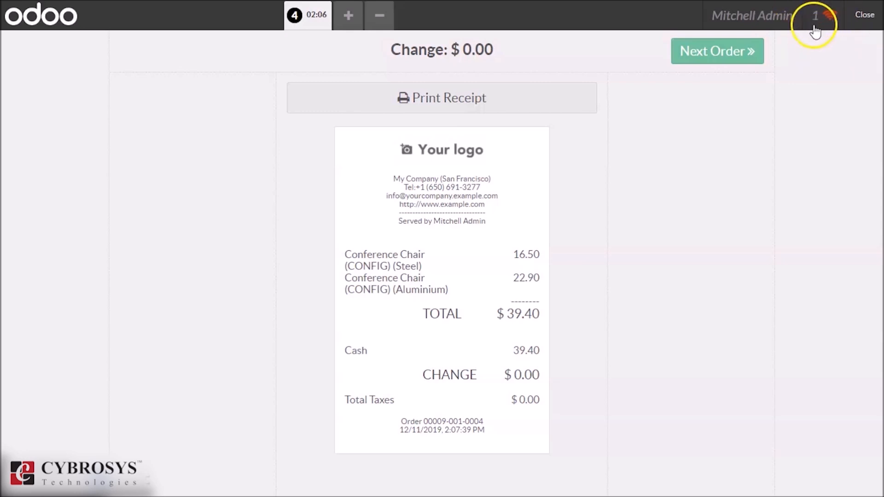
- Start a fresh order with Office Chair Black x5 and Office Chair, pay $132.50 in cash and validate
{"action": "left_click", "coordinate": [716, 51]}
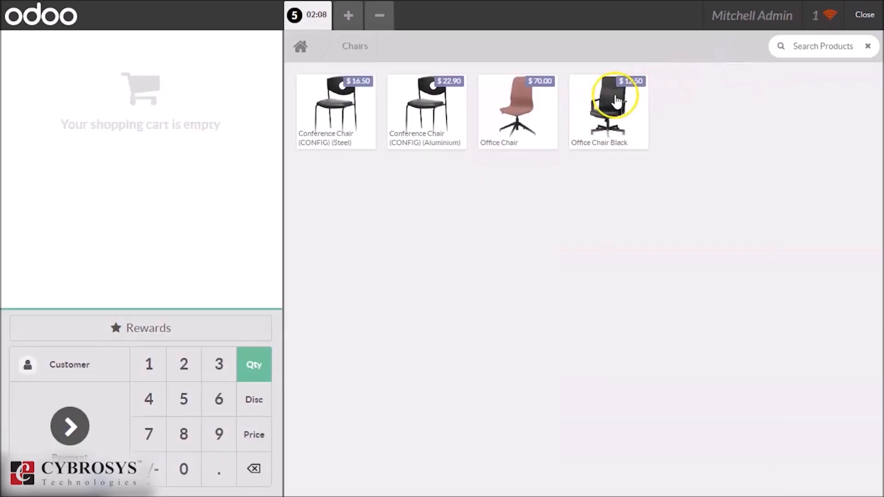
{"action": "left_click", "coordinate": [608, 110]}
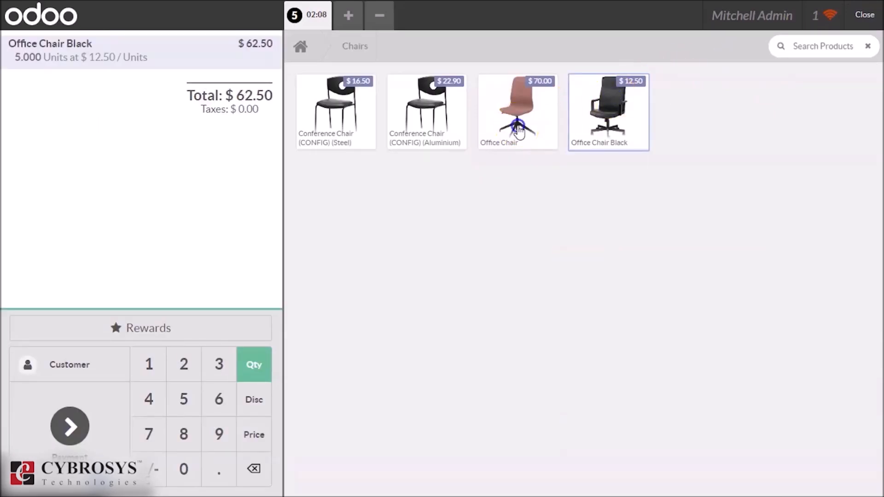
{"action": "left_click", "coordinate": [70, 426]}
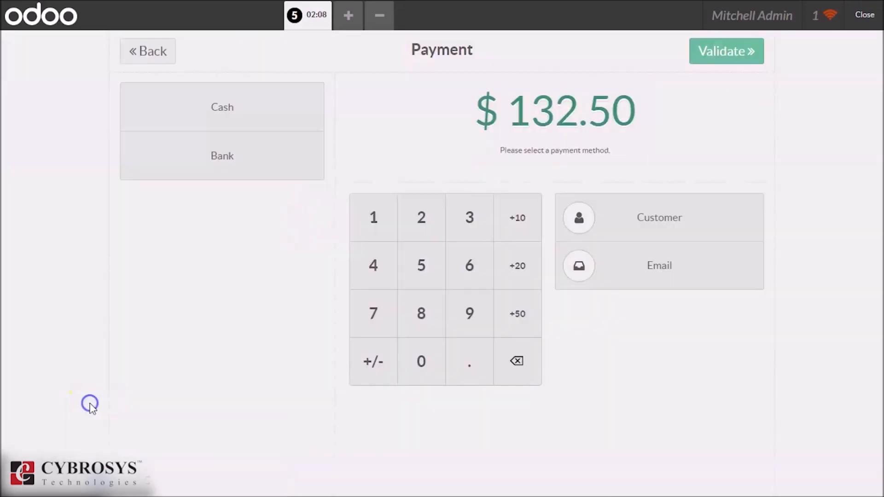
{"action": "mouse_move", "coordinate": [114, 235]}
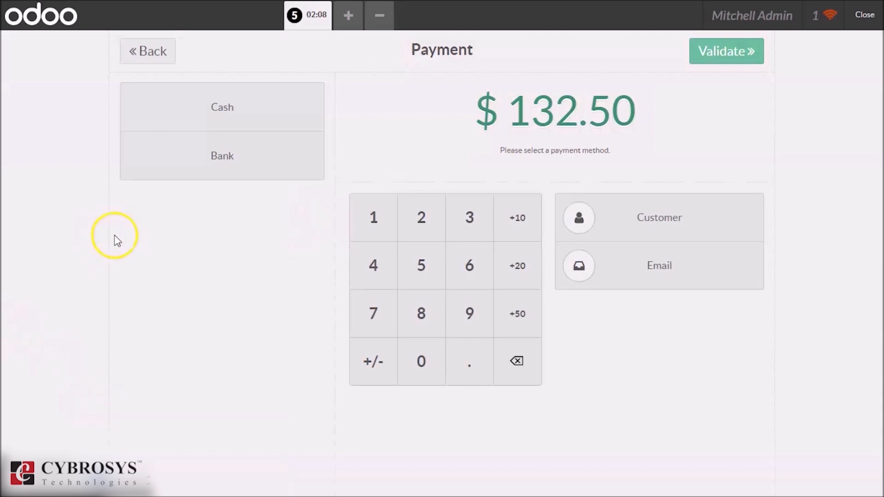
{"action": "left_click", "coordinate": [222, 107]}
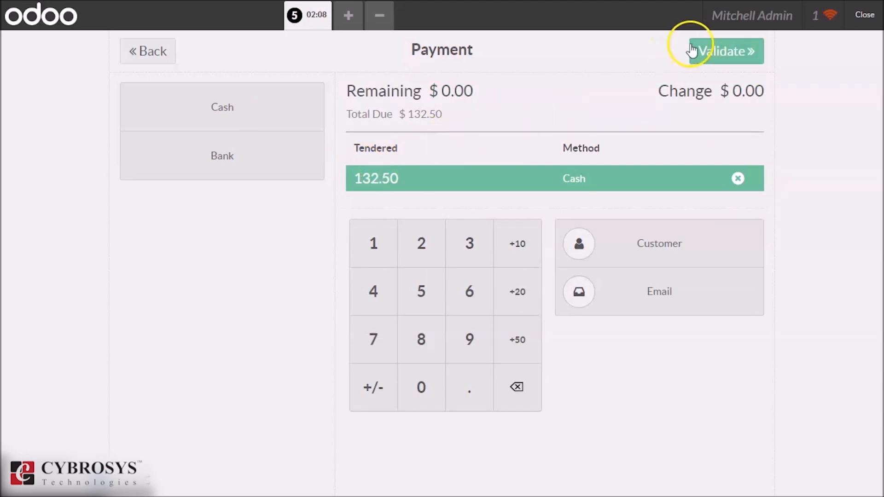
{"action": "left_click", "coordinate": [716, 51]}
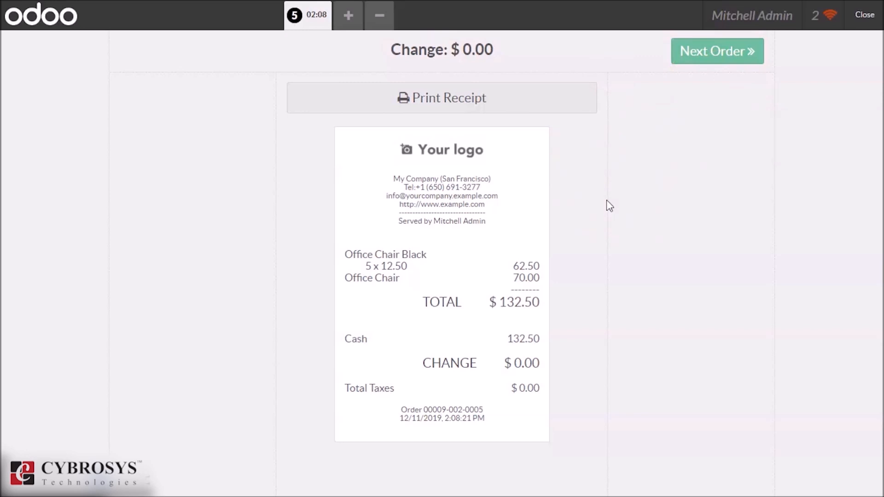
{"action": "mouse_move", "coordinate": [703, 129]}
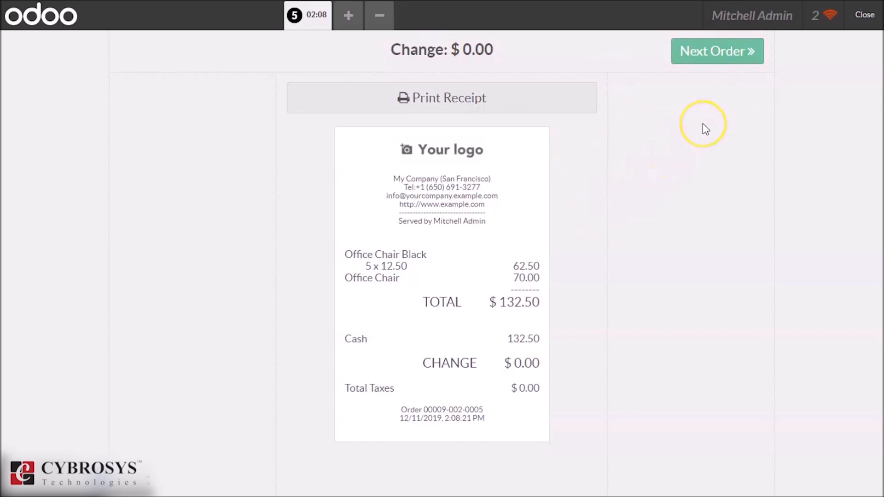
{"action": "mouse_move", "coordinate": [654, 141]}
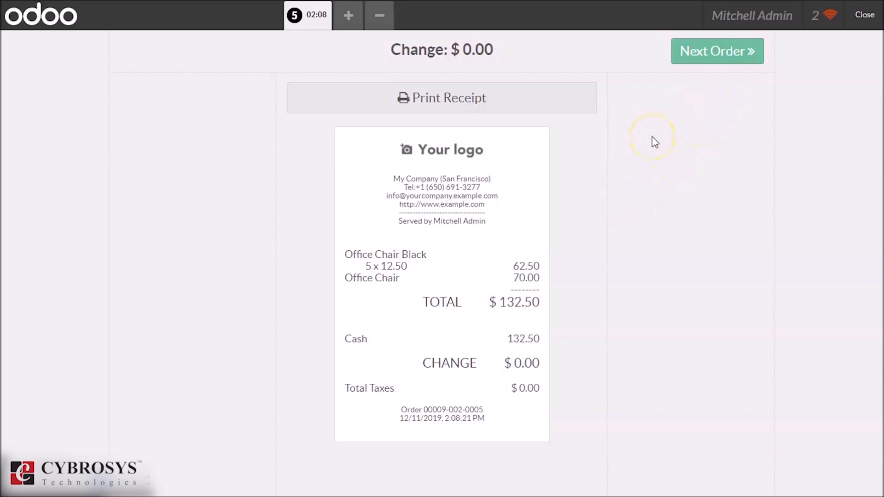
{"action": "mouse_move", "coordinate": [711, 109]}
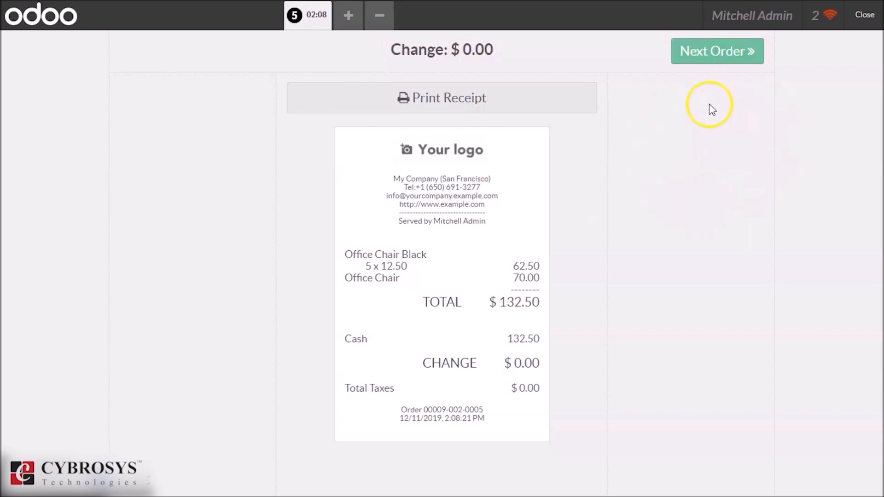
{"action": "mouse_move", "coordinate": [689, 111]}
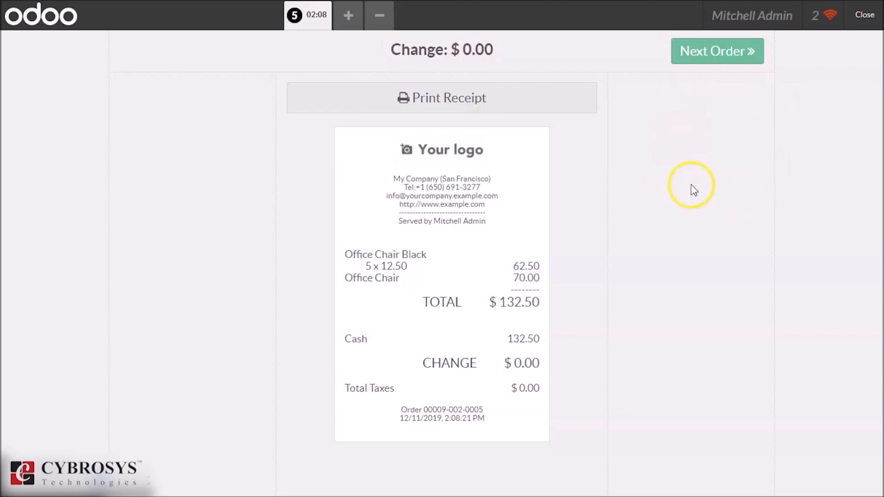
{"action": "mouse_move", "coordinate": [510, 353]}
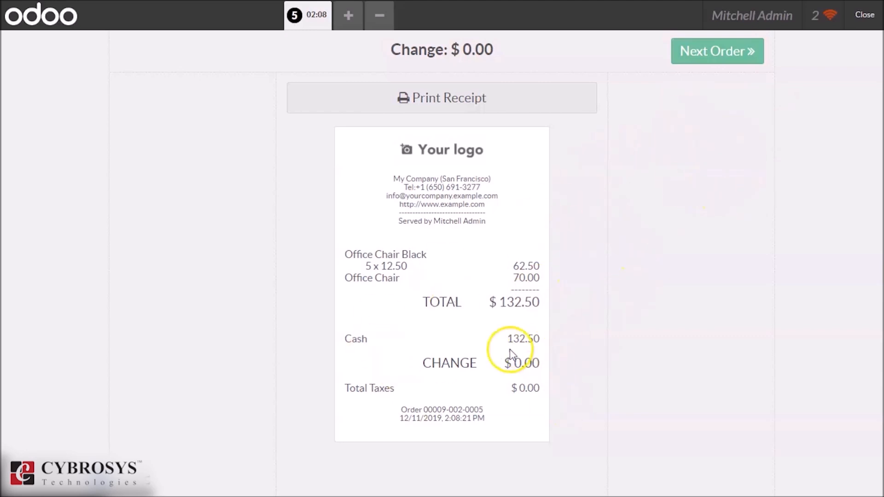
{"action": "mouse_move", "coordinate": [693, 197]}
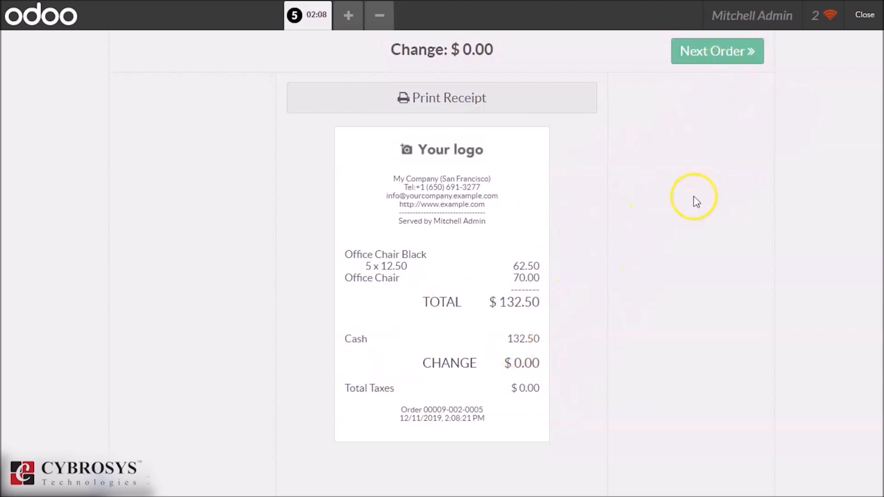
{"action": "mouse_move", "coordinate": [620, 267]}
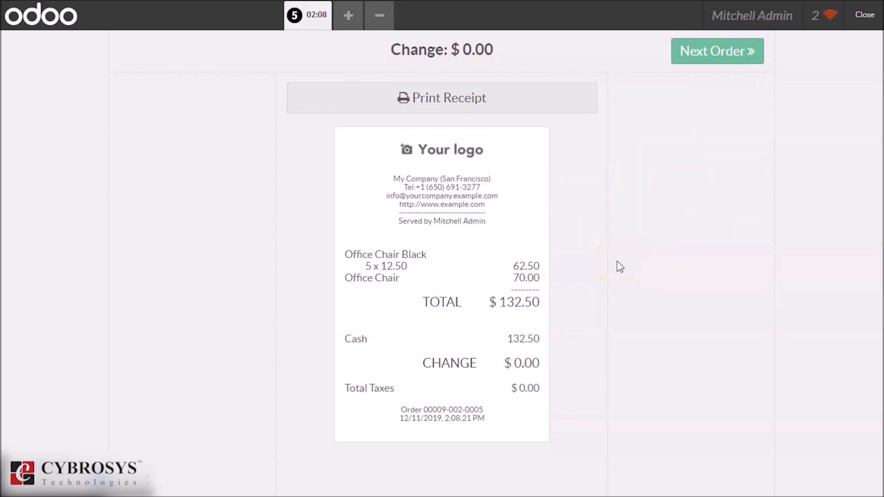
{"action": "mouse_move", "coordinate": [564, 401]}
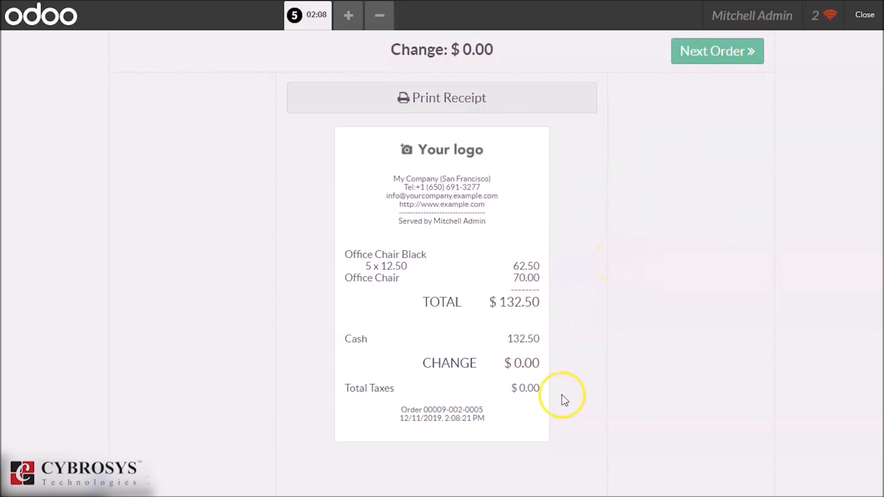
{"action": "mouse_move", "coordinate": [440, 21]}
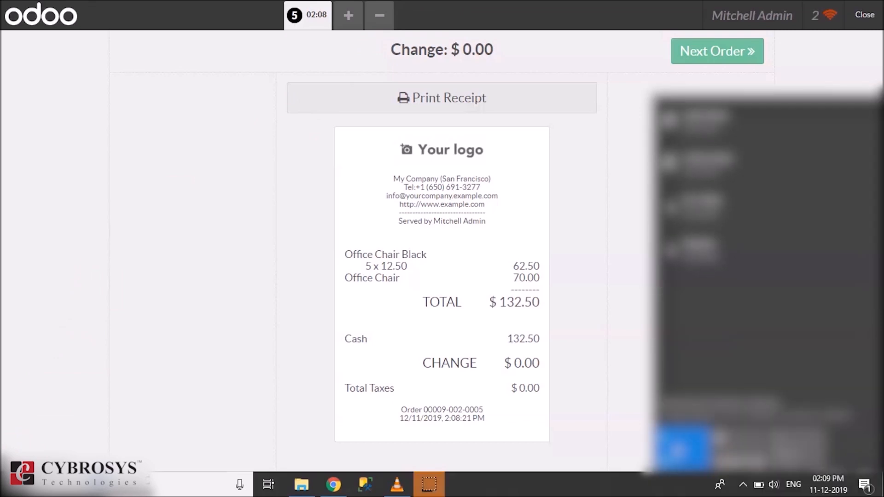
{"action": "mouse_move", "coordinate": [623, 426]}
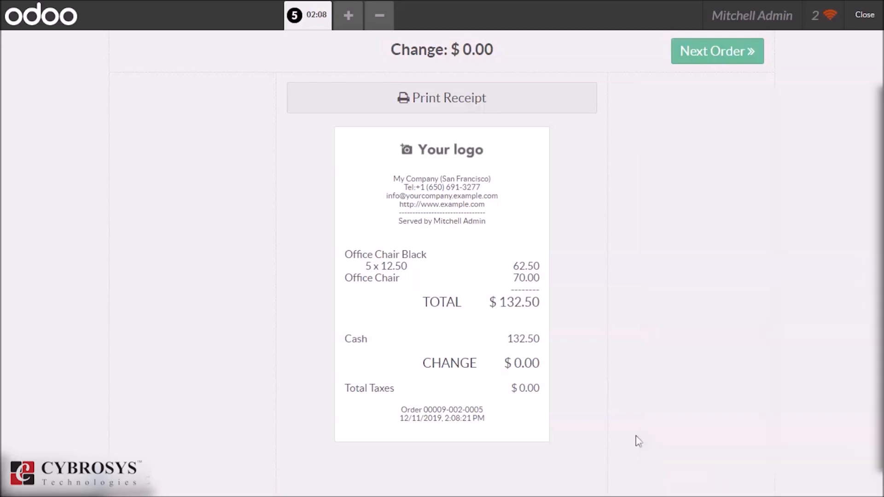
{"action": "mouse_move", "coordinate": [724, 34]}
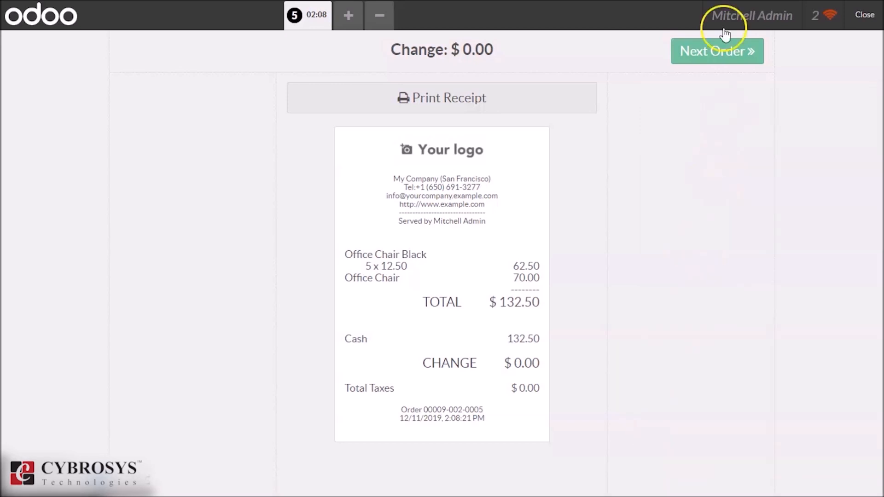
{"action": "mouse_move", "coordinate": [822, 16]}
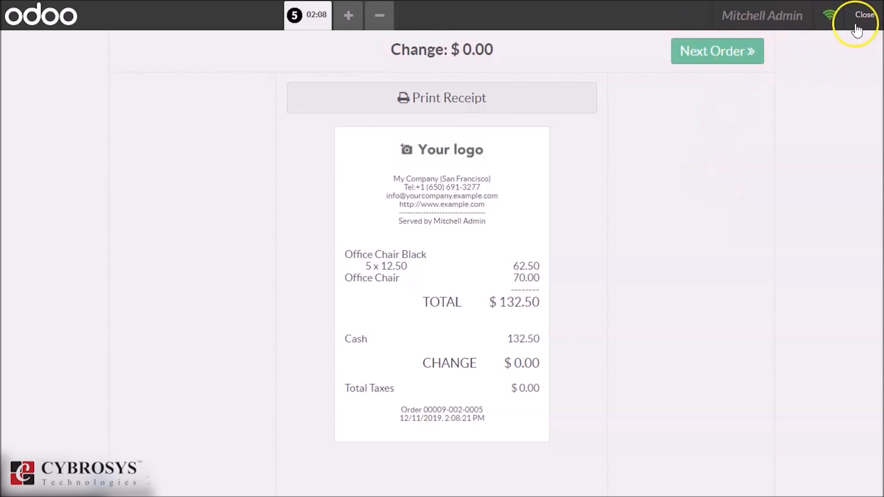
{"action": "mouse_move", "coordinate": [550, 140]}
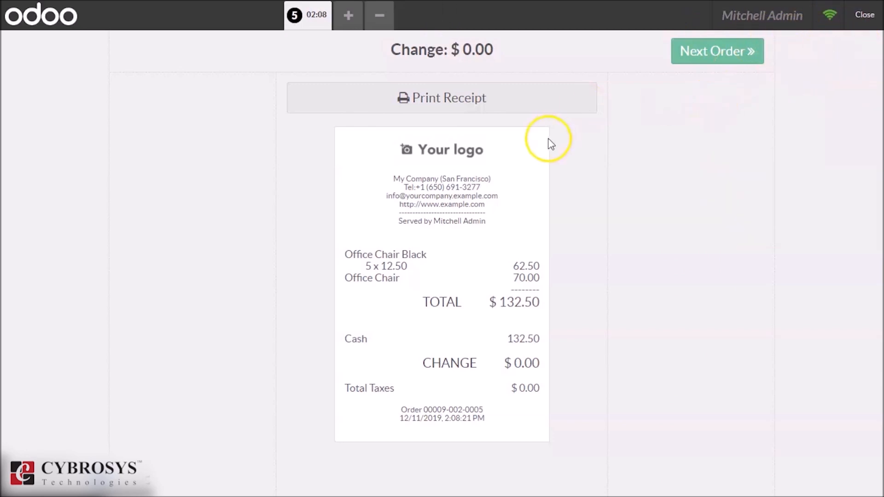
{"action": "mouse_move", "coordinate": [371, 125]}
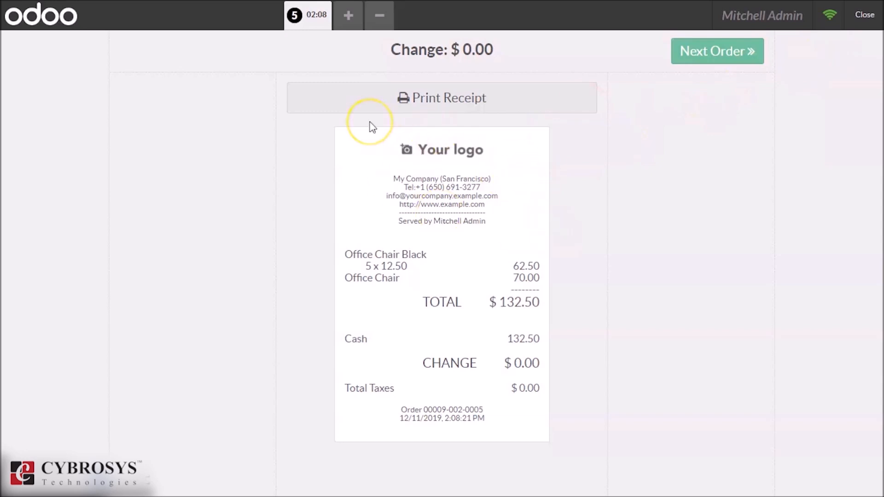
{"action": "mouse_move", "coordinate": [385, 118]}
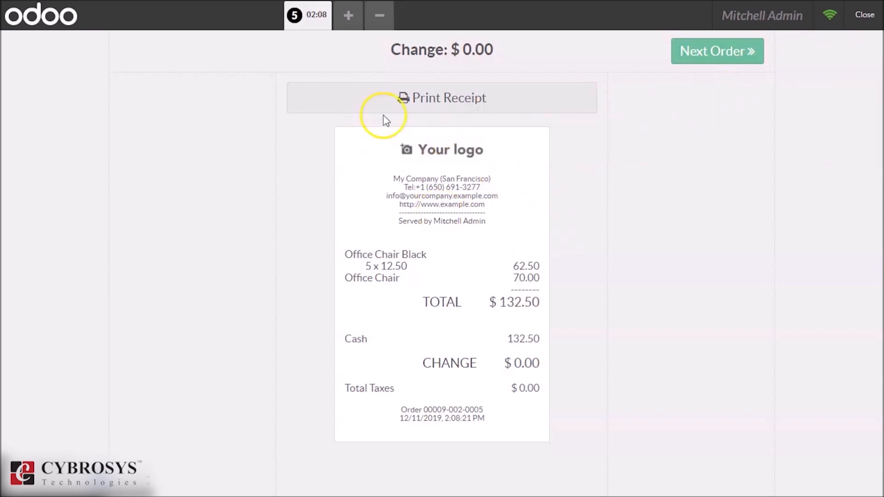
- Close the selling screen and open the Shop's session POS/00009 from the Sessions list
{"action": "left_click", "coordinate": [863, 14]}
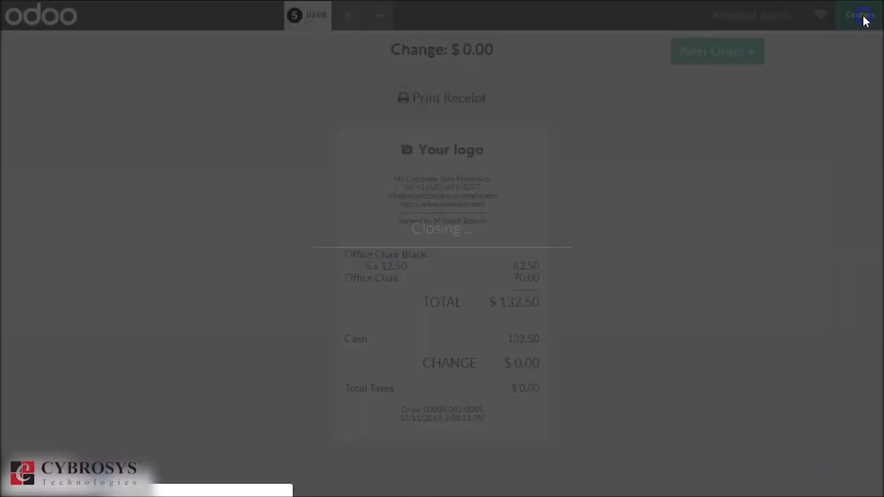
{"action": "left_click", "coordinate": [858, 15]}
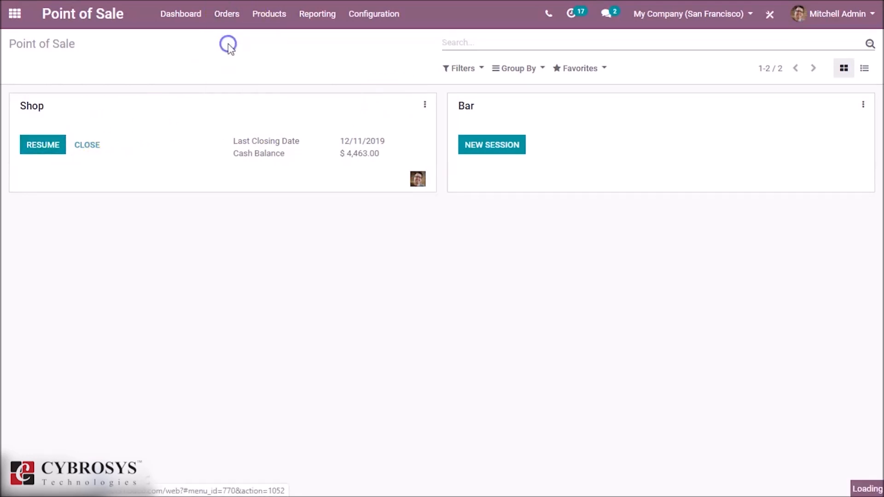
{"action": "left_click", "coordinate": [226, 14]}
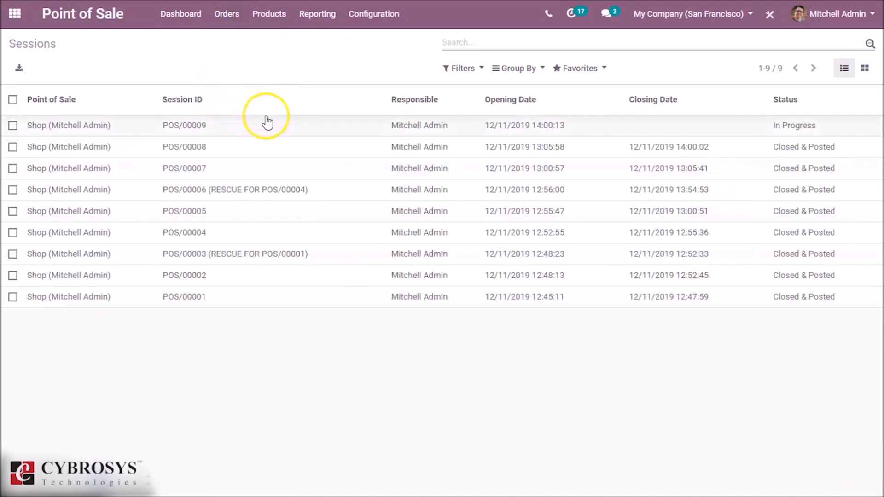
{"action": "left_click", "coordinate": [184, 125]}
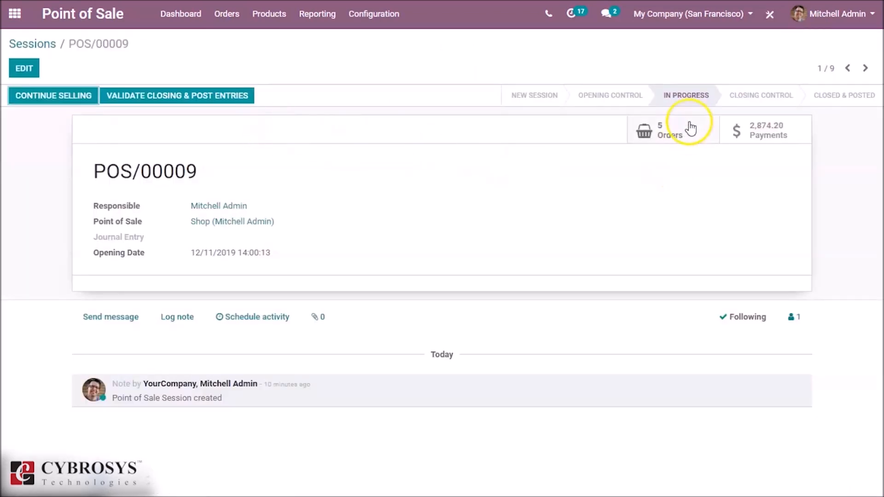
- View the 5 orders of POS/00009, then return and reopen the session record
{"action": "left_click", "coordinate": [659, 130]}
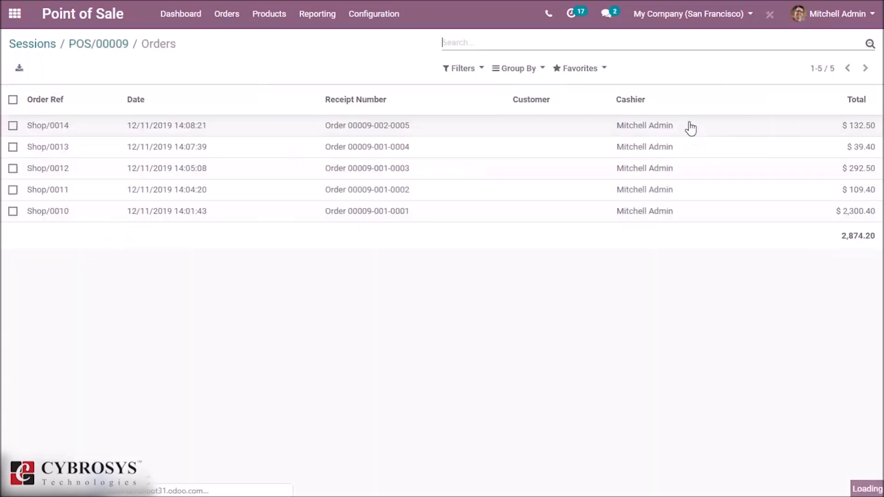
{"action": "mouse_move", "coordinate": [508, 195]}
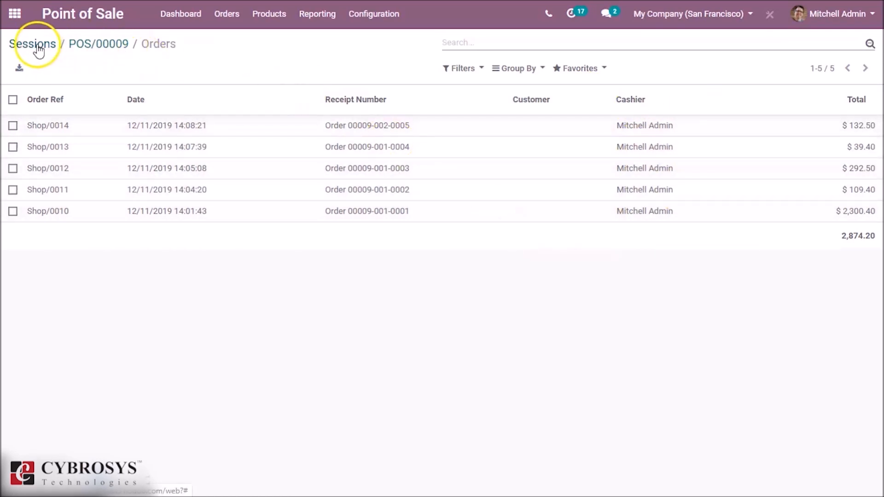
{"action": "left_click", "coordinate": [32, 44]}
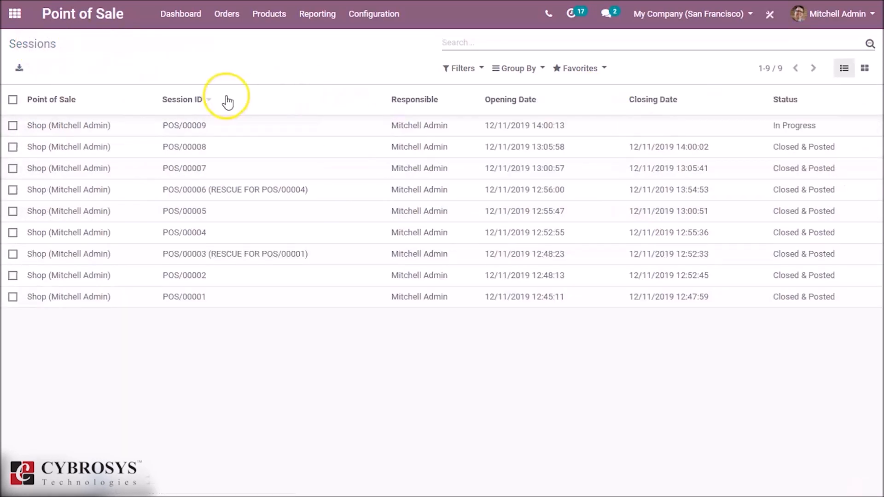
{"action": "mouse_move", "coordinate": [281, 76]}
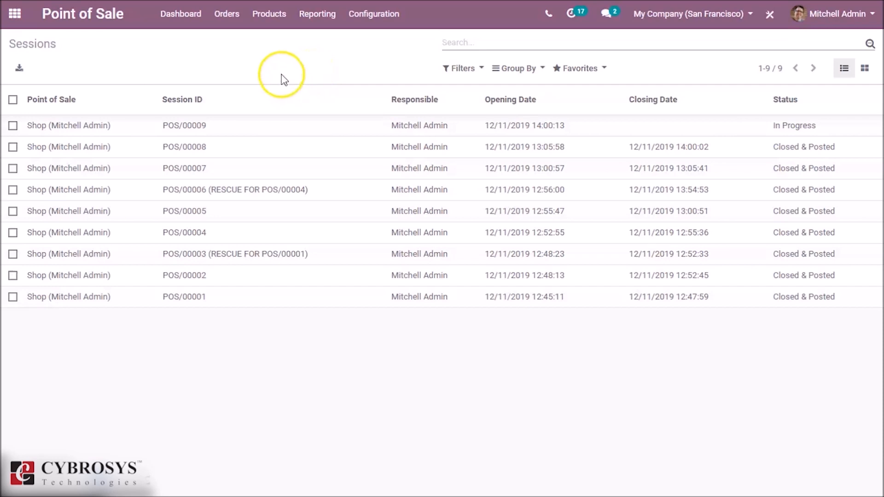
{"action": "left_click", "coordinate": [184, 125]}
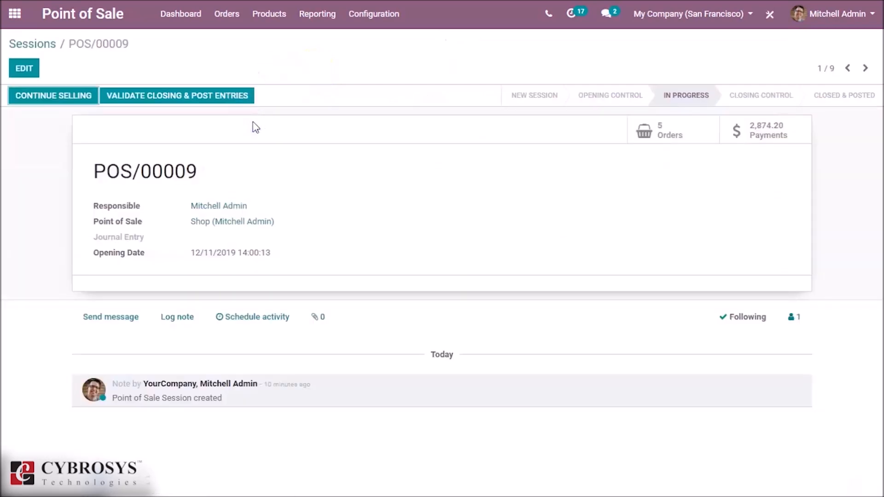
{"action": "mouse_move", "coordinate": [230, 117]}
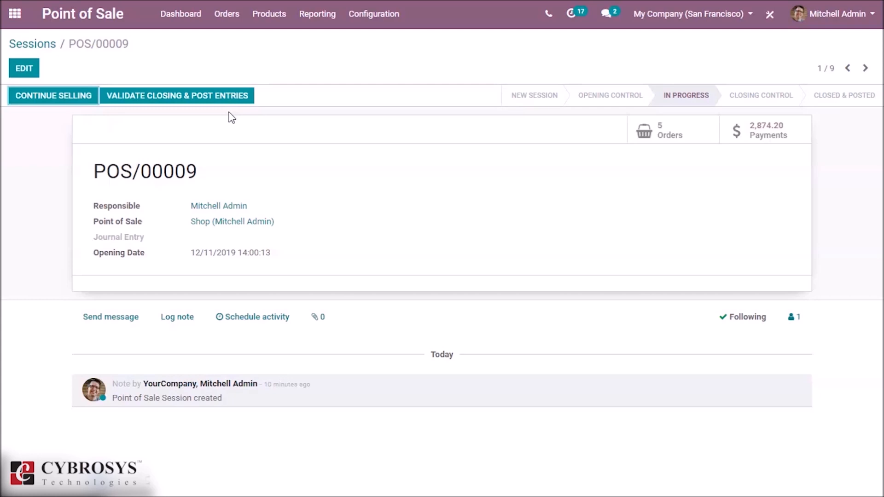
- Validate closing and post entries for POS/00009, then start a new Shop session from the dashboard
{"action": "left_click", "coordinate": [177, 94]}
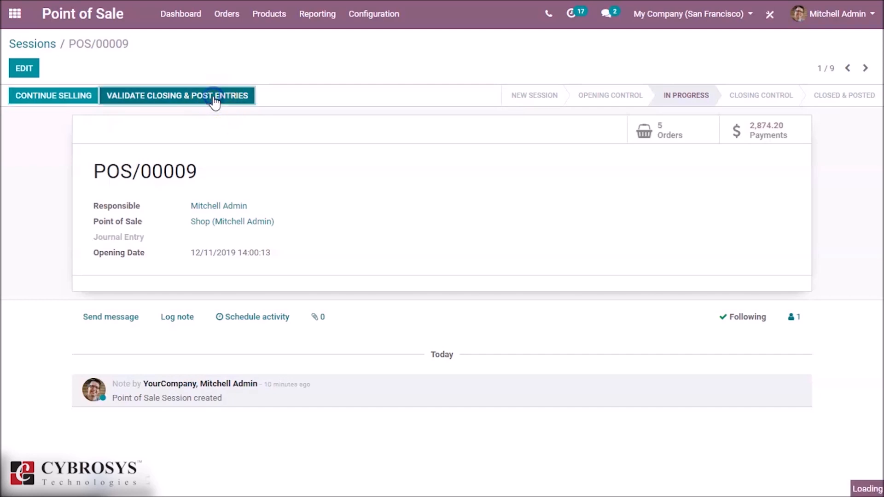
{"action": "left_click", "coordinate": [177, 95]}
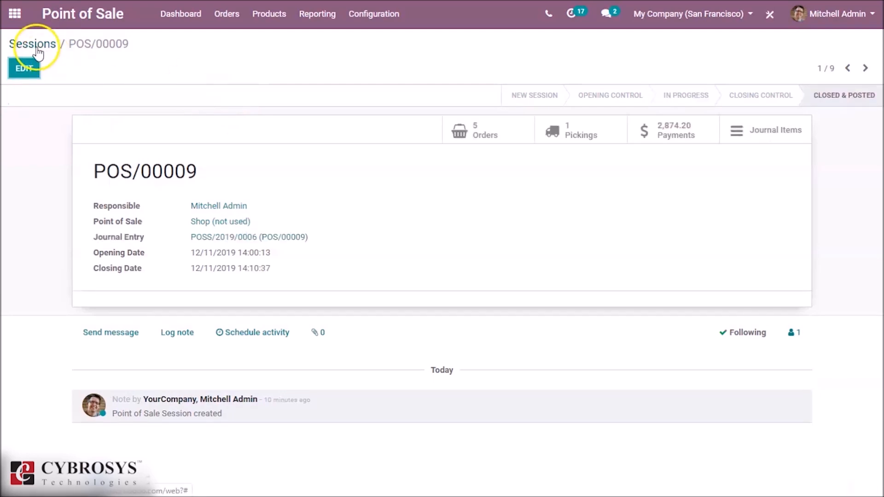
{"action": "left_click", "coordinate": [33, 44]}
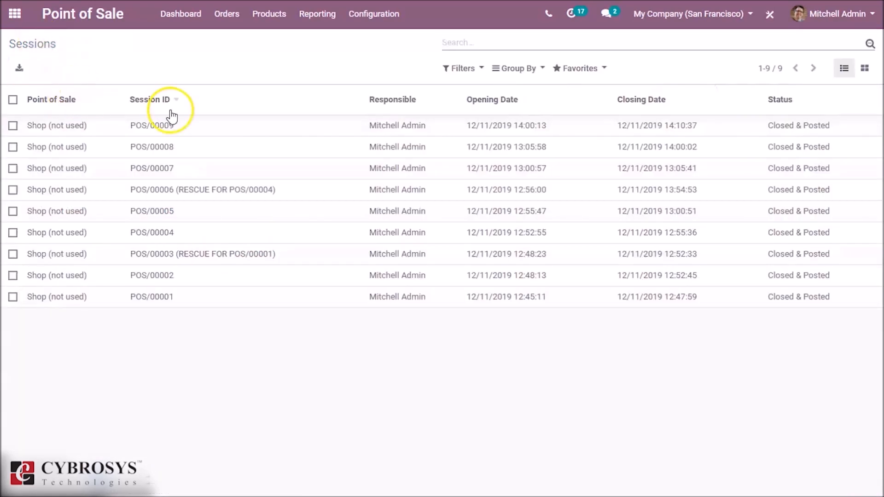
{"action": "left_click", "coordinate": [181, 14]}
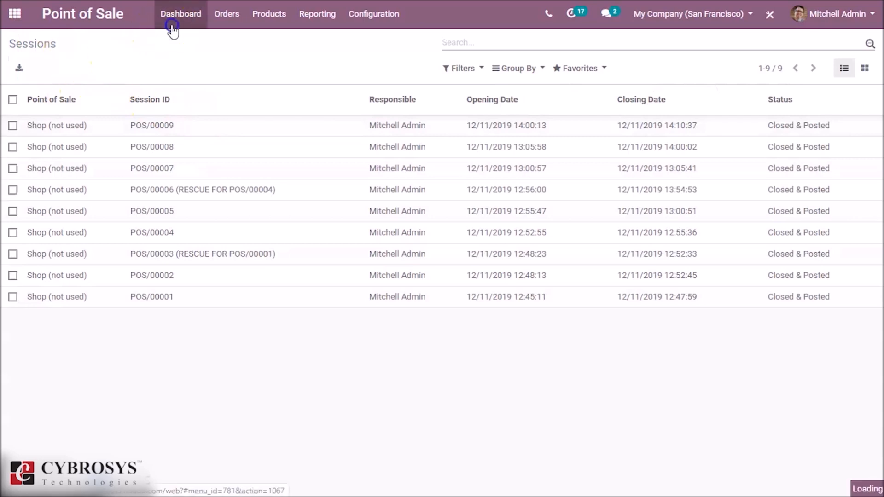
{"action": "left_click", "coordinate": [180, 14]}
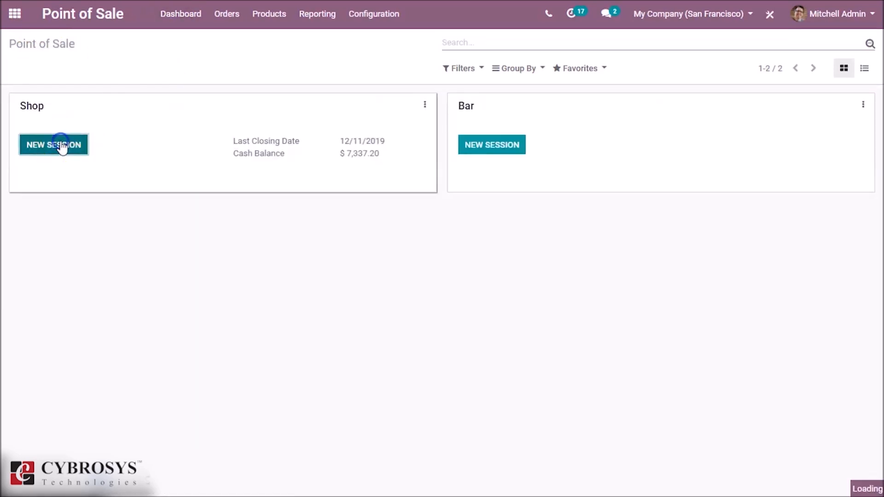
- Add the Steel and Aluminium conference chairs to a $39.40 order and go to payment
{"action": "left_click", "coordinate": [53, 144]}
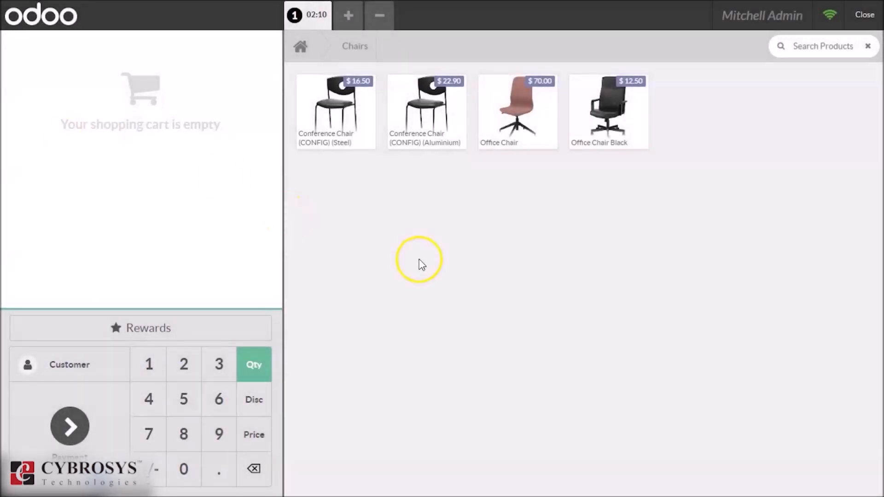
{"action": "left_click", "coordinate": [335, 112]}
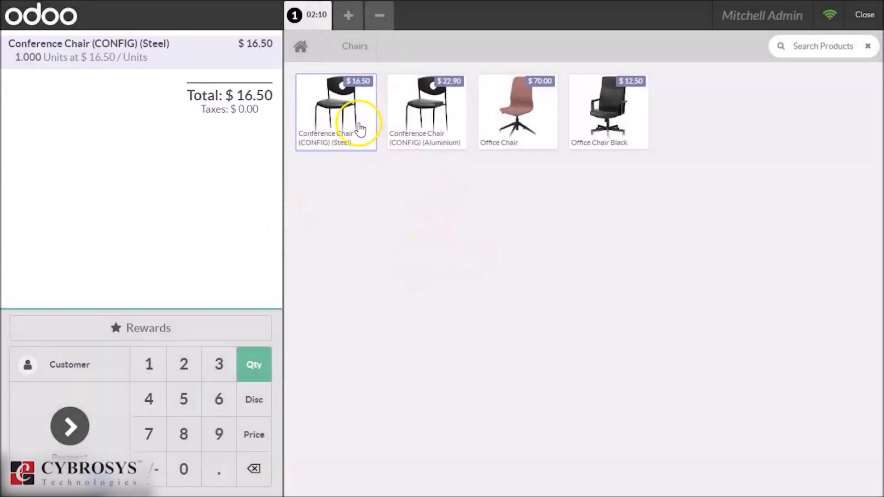
{"action": "left_click", "coordinate": [426, 107]}
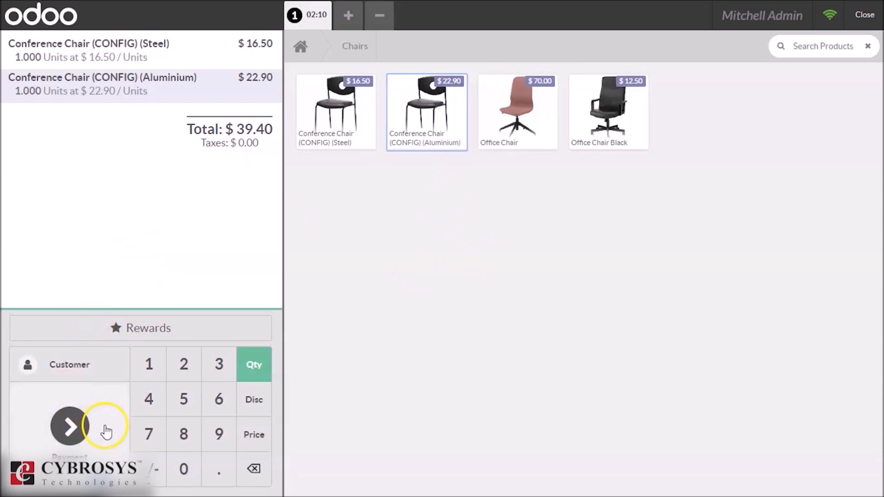
{"action": "left_click", "coordinate": [69, 426]}
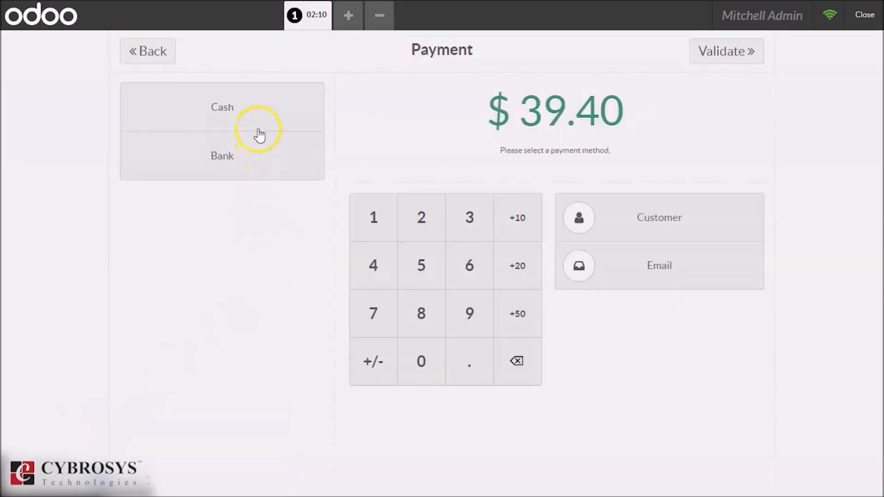
- Tender 39.40 in cash, validate the order and start a fresh empty order
{"action": "left_click", "coordinate": [221, 107]}
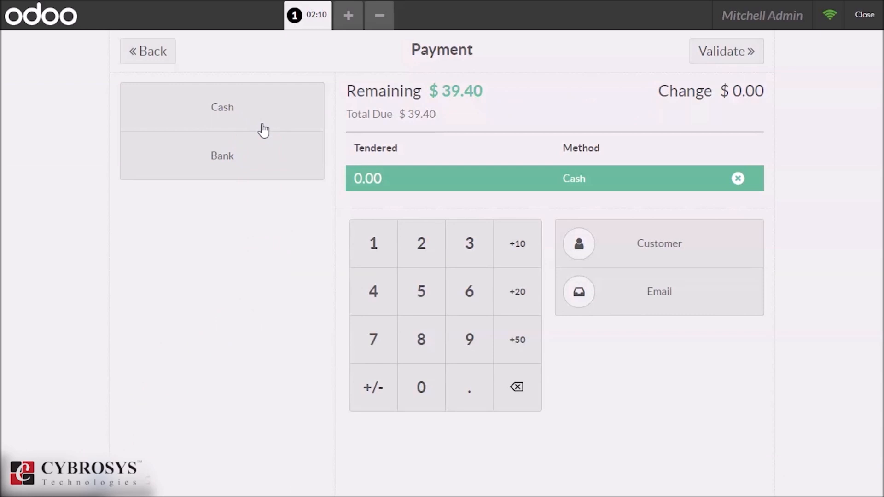
{"action": "left_click", "coordinate": [469, 243]}
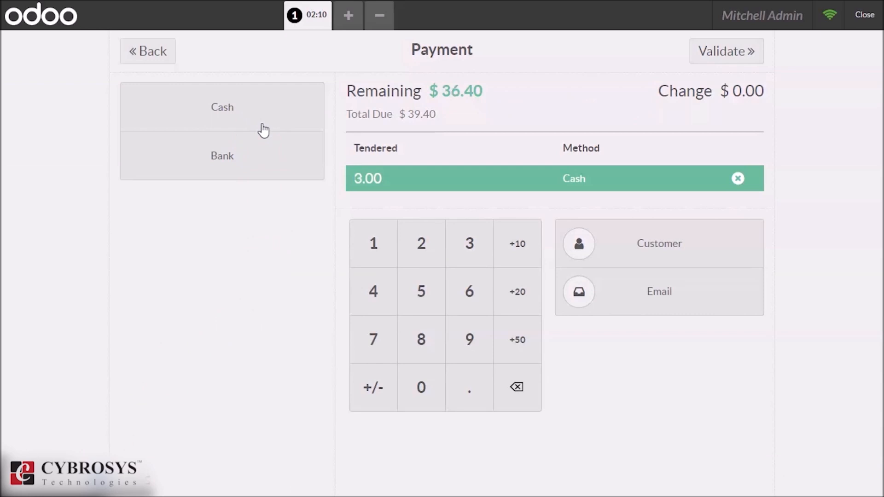
{"action": "left_click", "coordinate": [222, 107]}
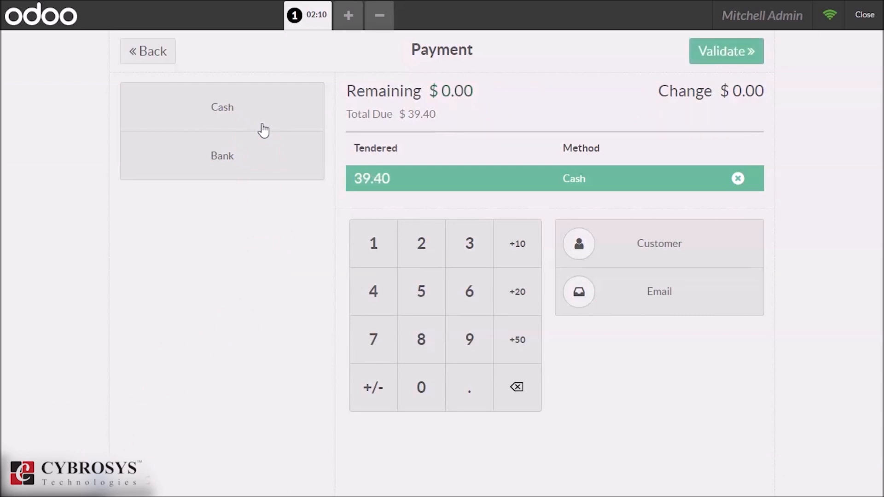
{"action": "left_click", "coordinate": [726, 50]}
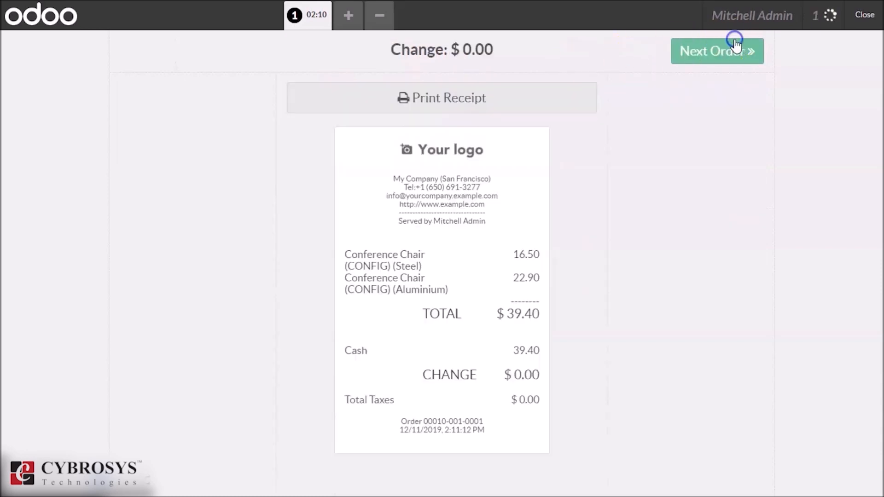
{"action": "left_click", "coordinate": [717, 50]}
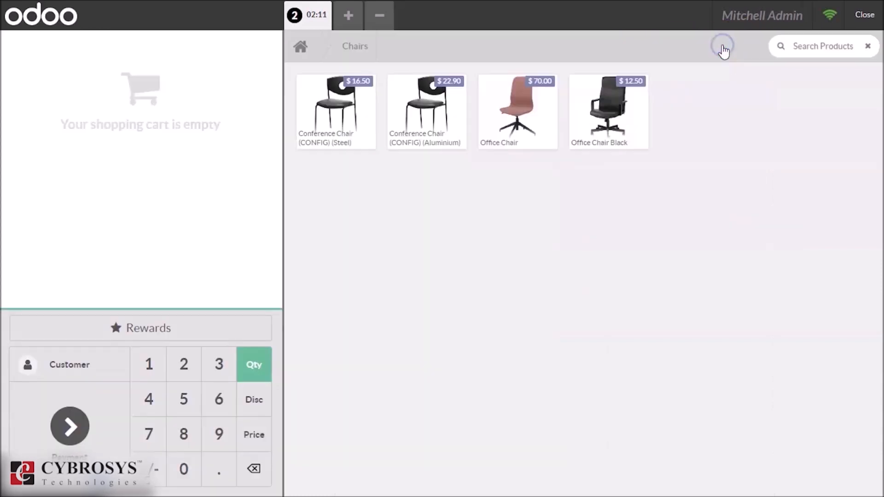
{"action": "mouse_move", "coordinate": [432, 455]}
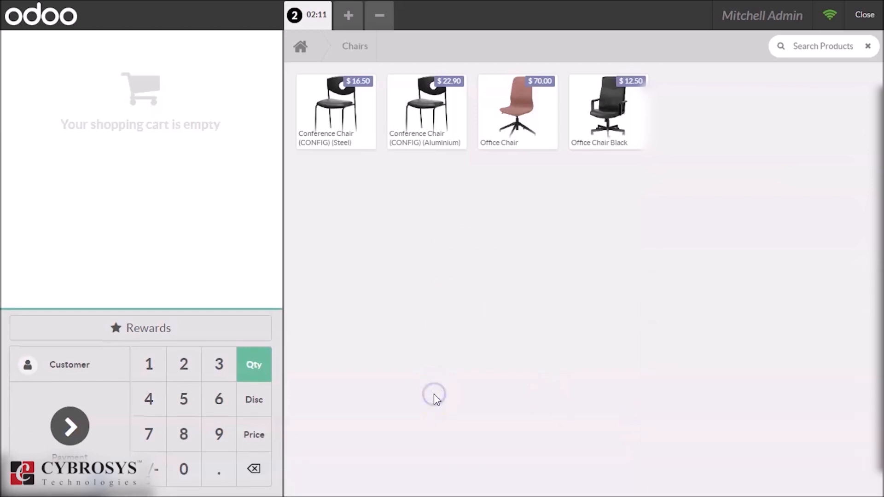
{"action": "mouse_move", "coordinate": [157, 298]}
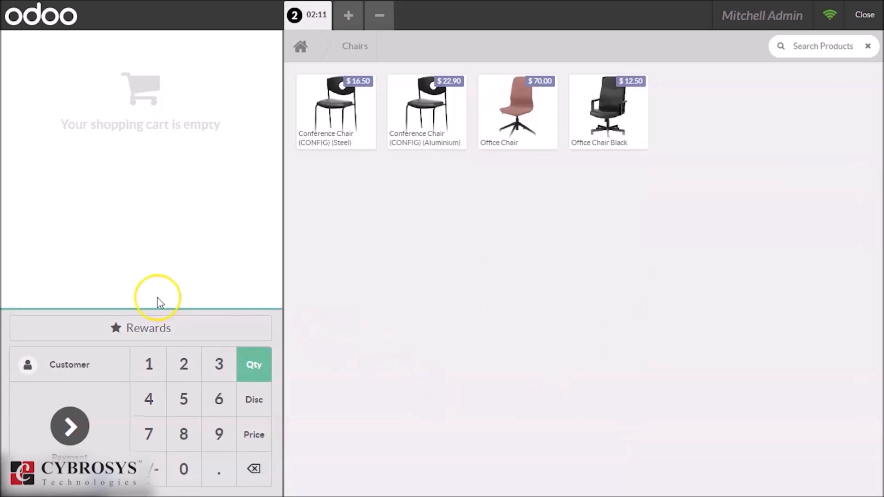
- Add the Steel and Aluminium Conference Chairs again and tender the $39.40 in cash
{"action": "left_click", "coordinate": [335, 111]}
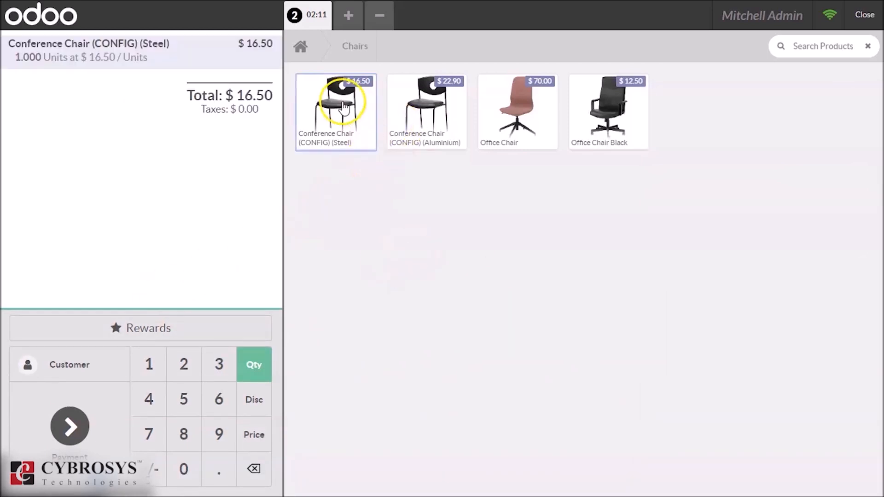
{"action": "left_click", "coordinate": [426, 112]}
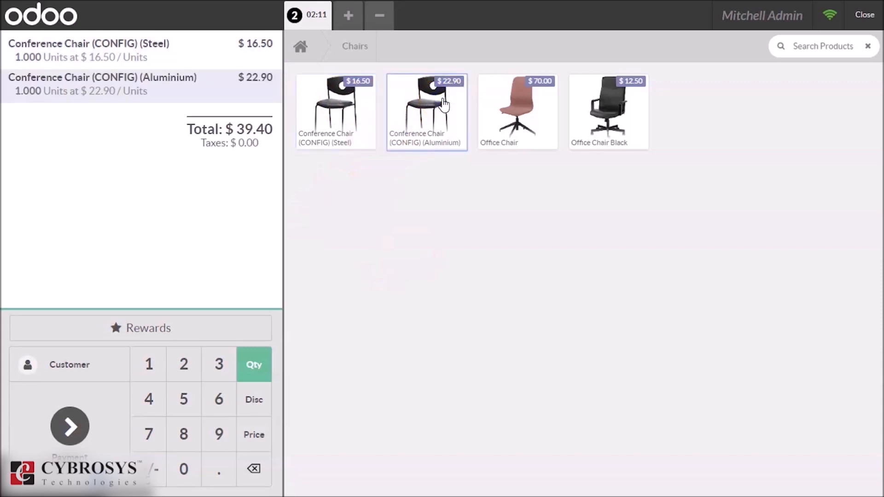
{"action": "mouse_move", "coordinate": [19, 449]}
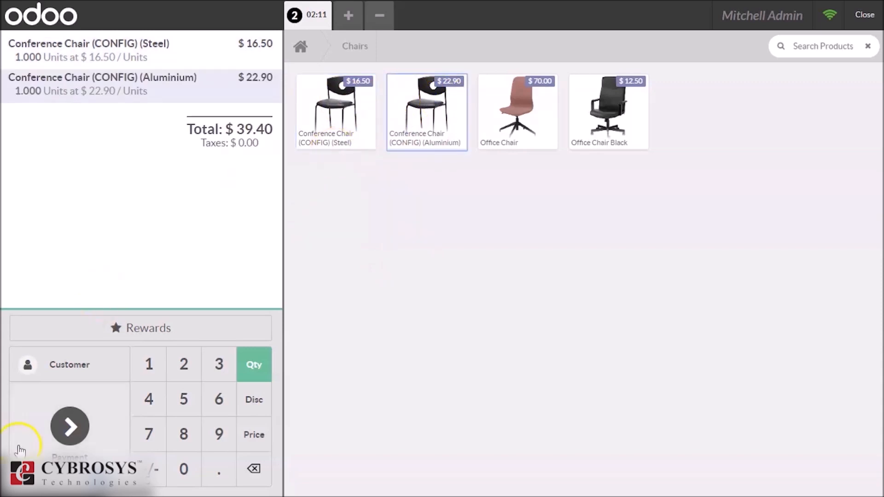
{"action": "left_click", "coordinate": [70, 426]}
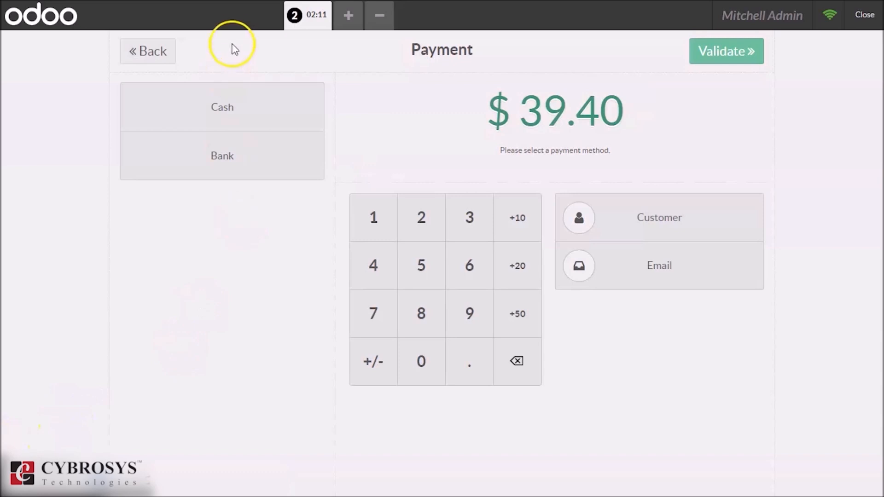
{"action": "left_click", "coordinate": [221, 107]}
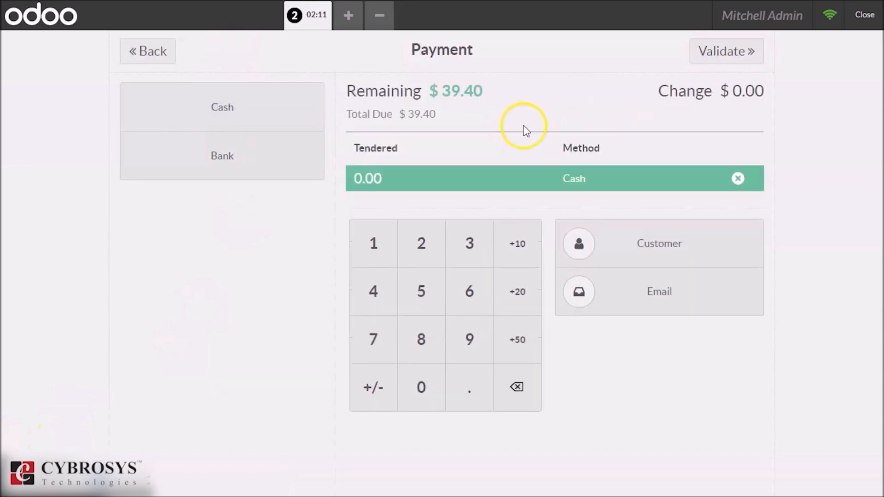
{"action": "mouse_move", "coordinate": [457, 195]}
{"action": "type", "text": "39.4"}
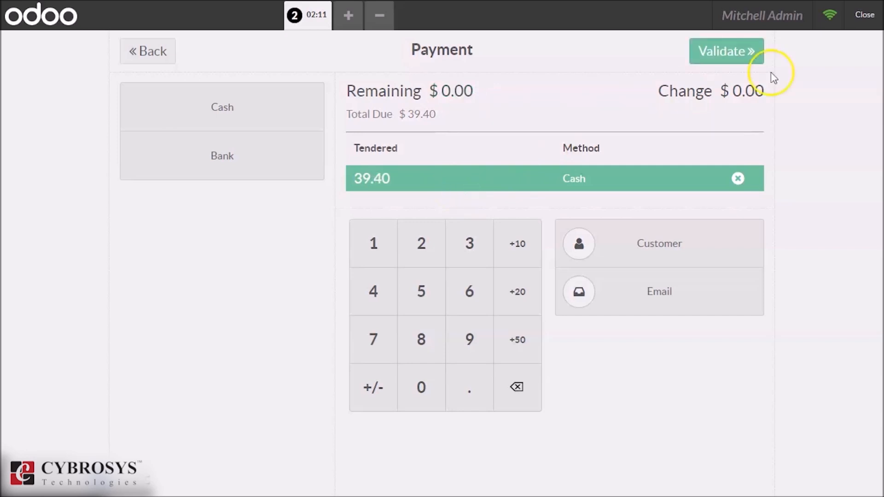
- Validate the fully paid $39.40 chair order offline and show its receipt
{"action": "left_click", "coordinate": [726, 50]}
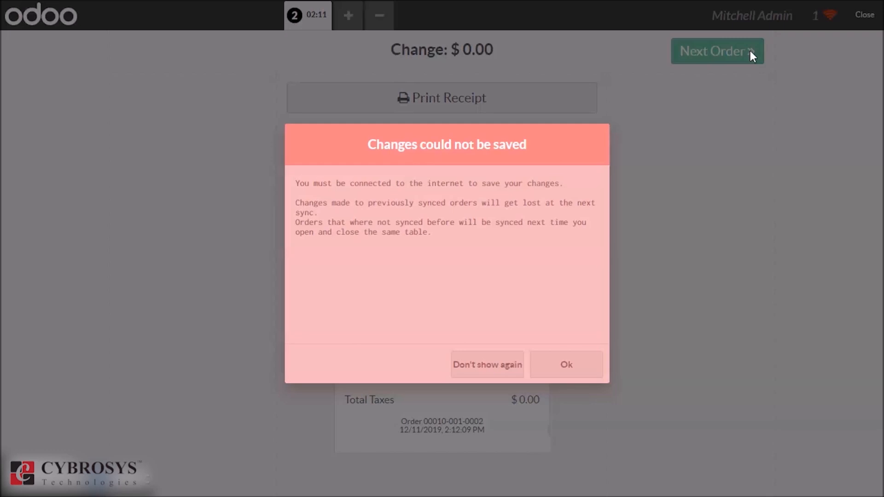
{"action": "mouse_move", "coordinate": [523, 320]}
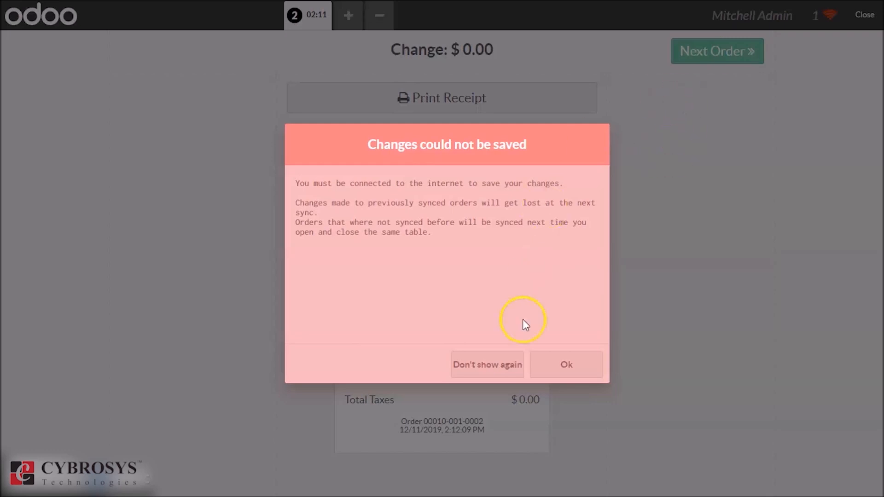
{"action": "mouse_move", "coordinate": [505, 312]}
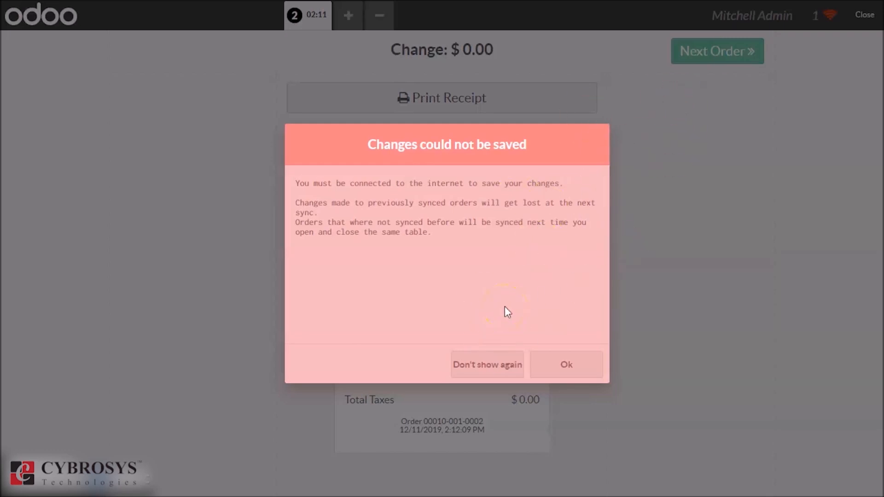
{"action": "mouse_move", "coordinate": [566, 365]}
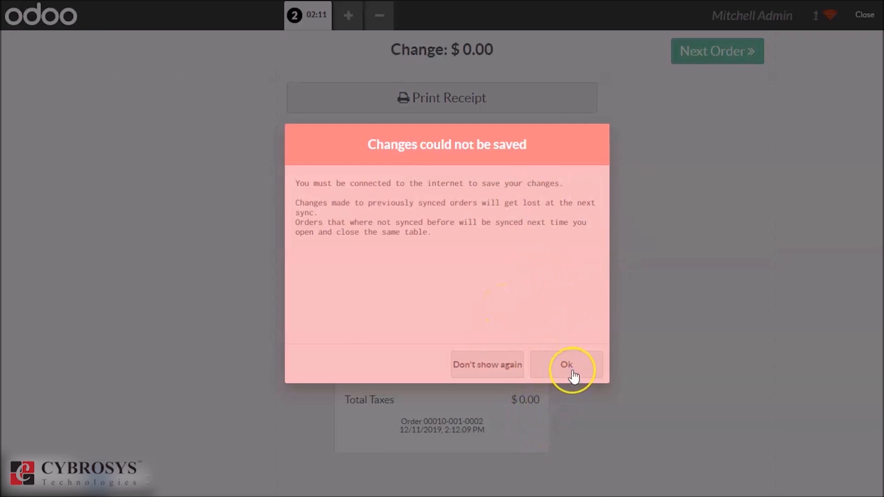
{"action": "mouse_move", "coordinate": [470, 361]}
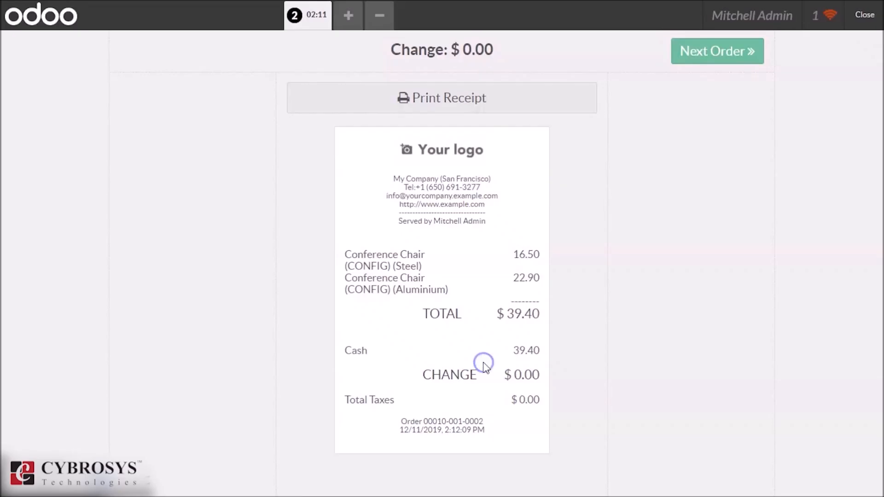
{"action": "mouse_move", "coordinate": [873, 28]}
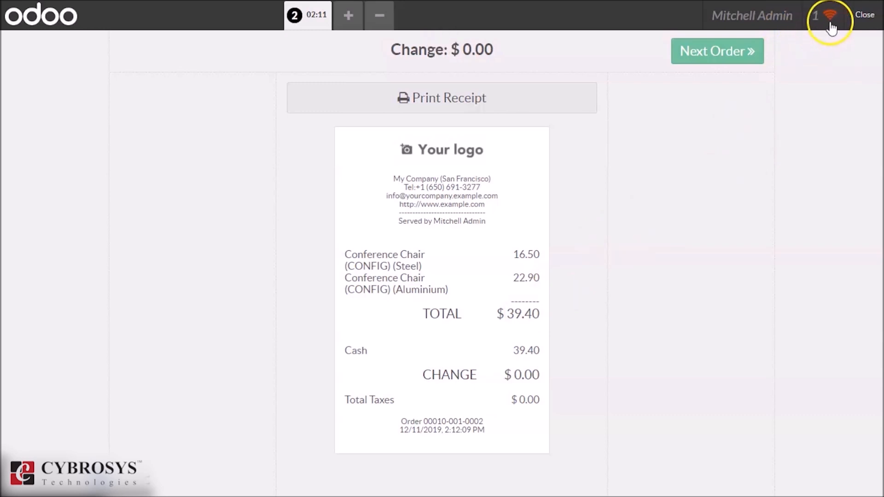
{"action": "mouse_move", "coordinate": [815, 23]}
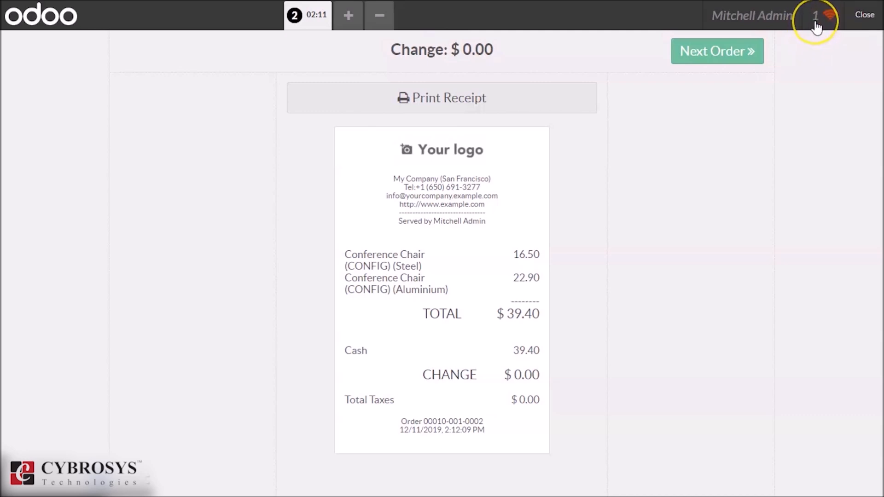
{"action": "mouse_move", "coordinate": [716, 50]}
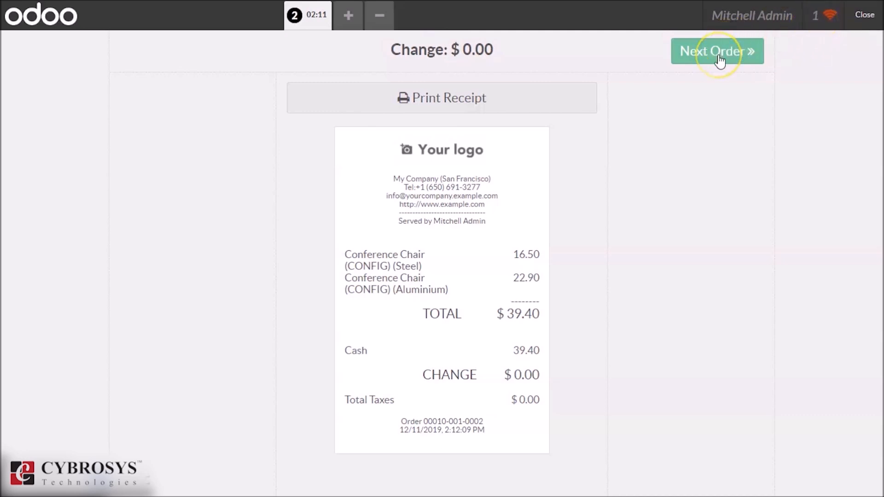
- Pay the new $222.50 office chair order in cash with 222.50 tendered and validate it
{"action": "left_click", "coordinate": [716, 50]}
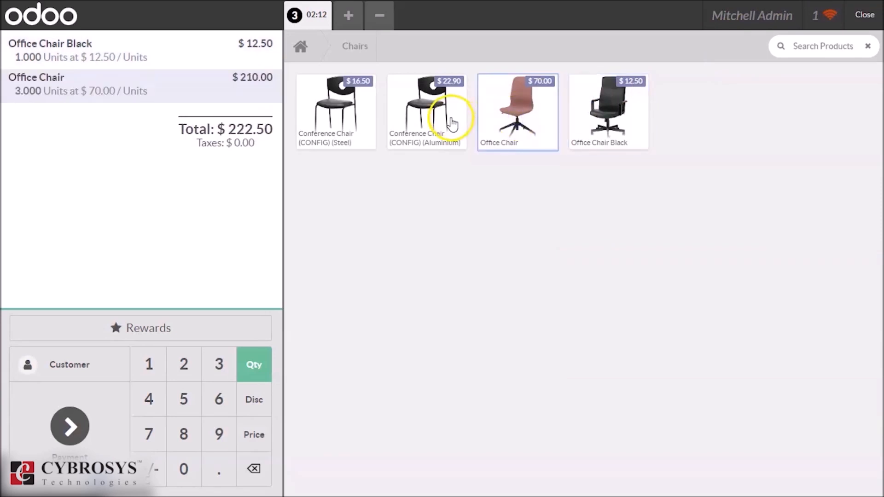
{"action": "left_click", "coordinate": [69, 426]}
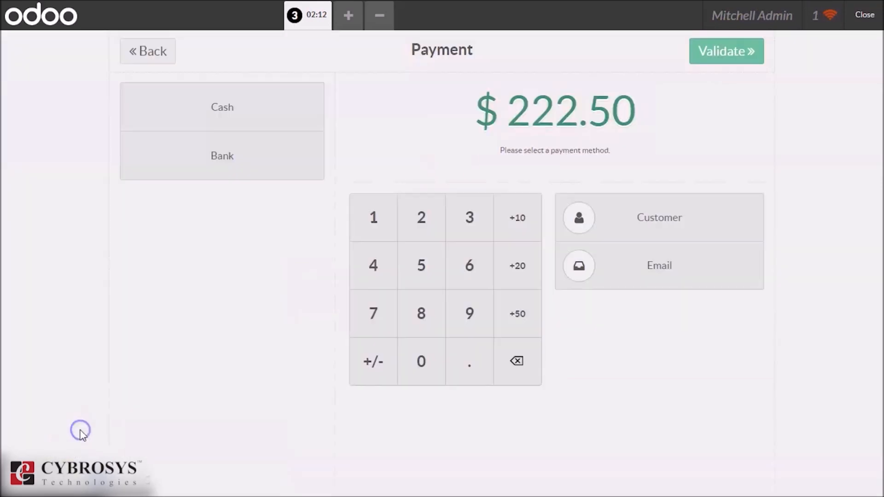
{"action": "left_click", "coordinate": [222, 107]}
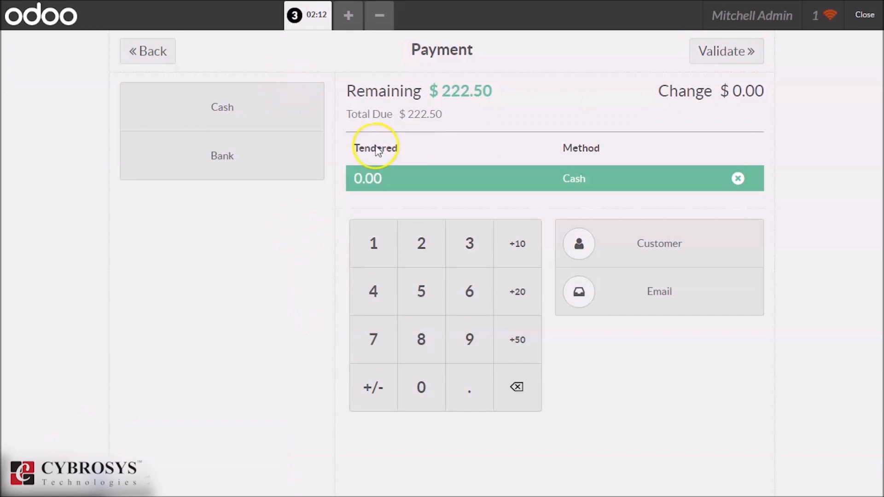
{"action": "left_click", "coordinate": [420, 243]}
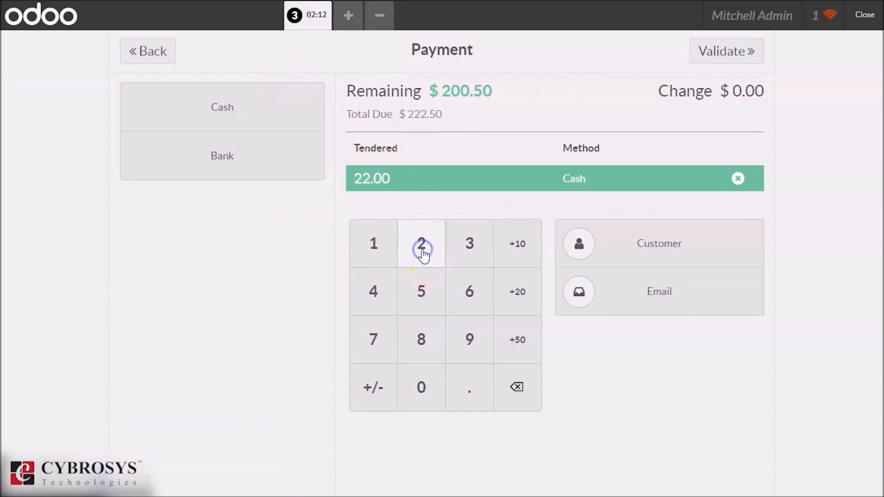
{"action": "left_click", "coordinate": [420, 243]}
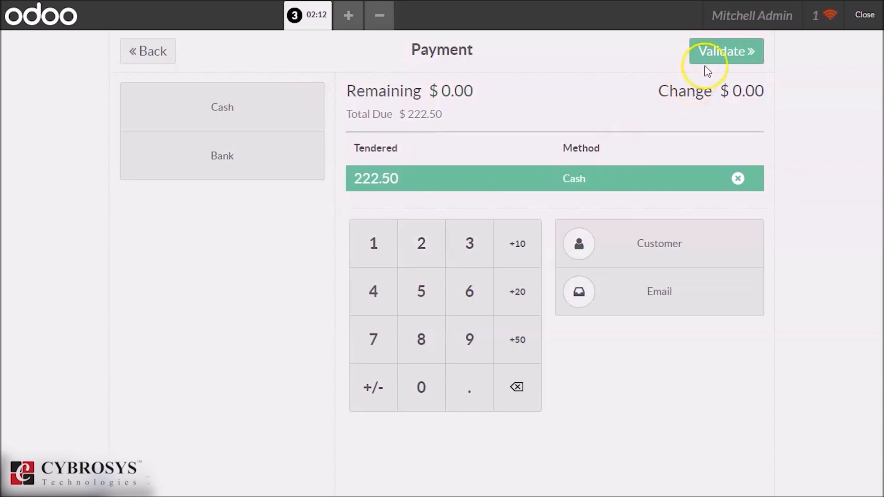
{"action": "left_click", "coordinate": [725, 50]}
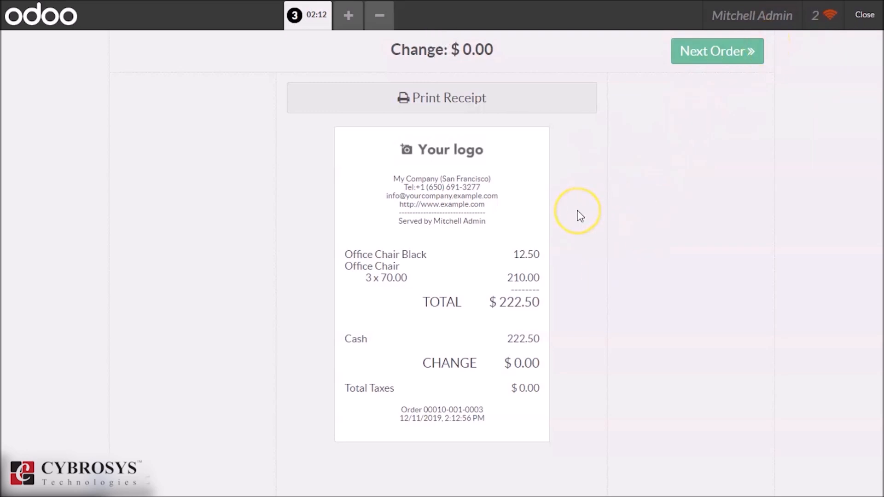
{"action": "mouse_move", "coordinate": [759, 139]}
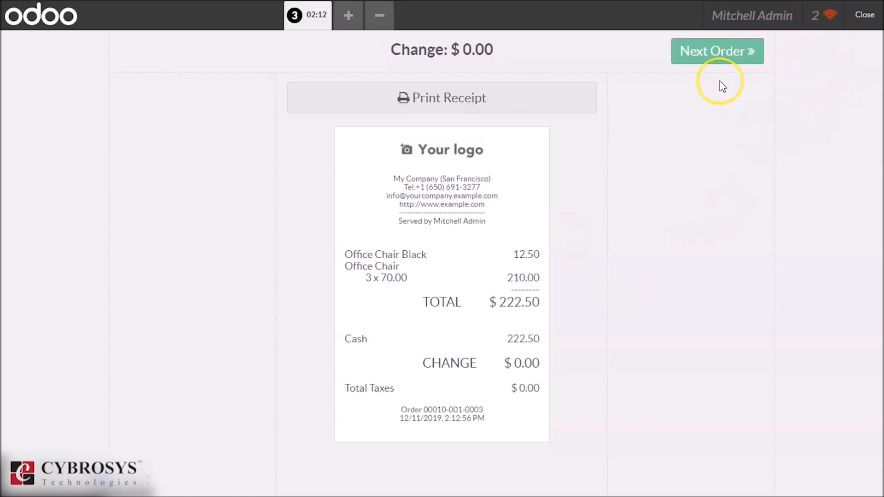
{"action": "mouse_move", "coordinate": [722, 86]}
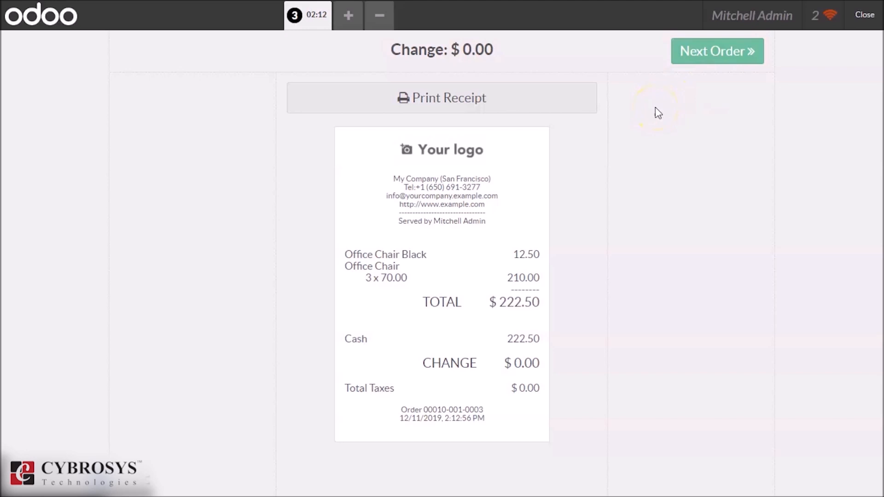
{"action": "mouse_move", "coordinate": [577, 46]}
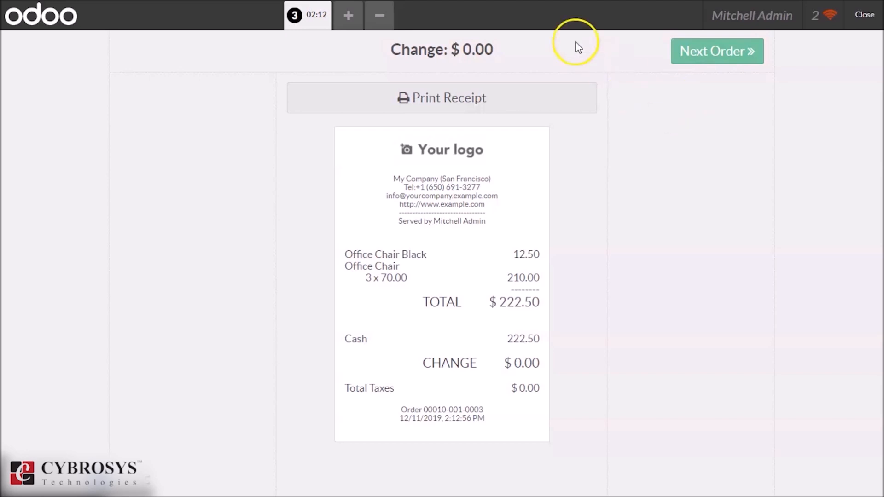
{"action": "mouse_move", "coordinate": [291, 216]}
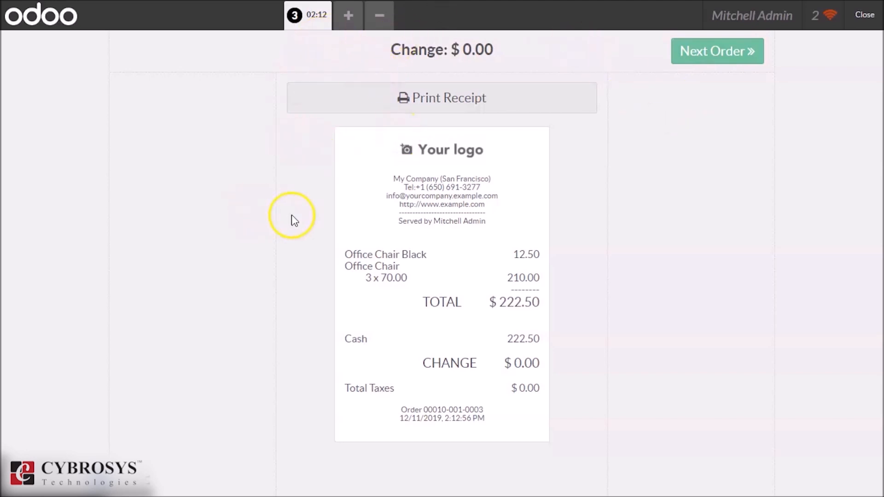
- Leave the selling screen and return to the Point of Sale dashboard
{"action": "left_click", "coordinate": [864, 15]}
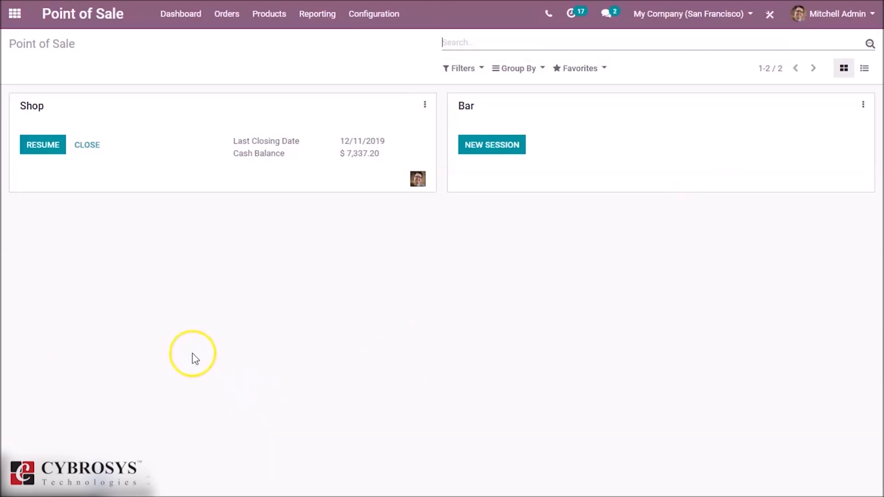
{"action": "mouse_move", "coordinate": [87, 138]}
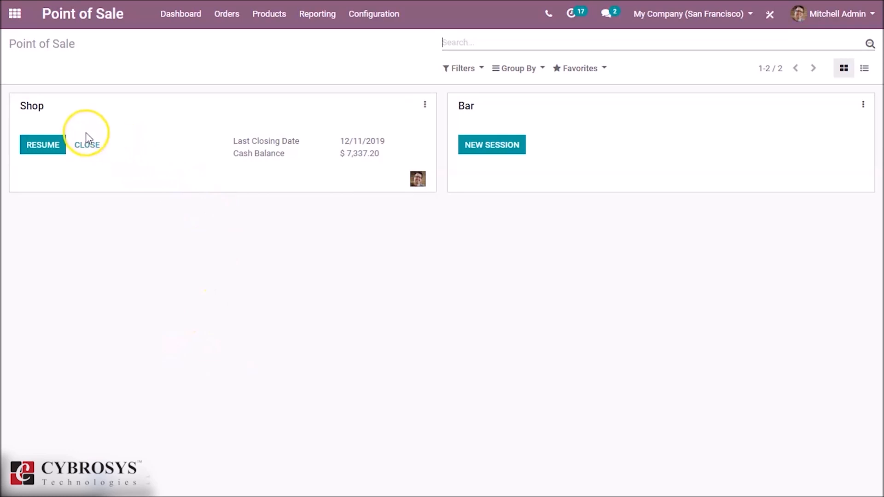
- Review the single $39.40 order Shop/0015 belonging to session POS/00010
{"action": "left_click", "coordinate": [87, 144]}
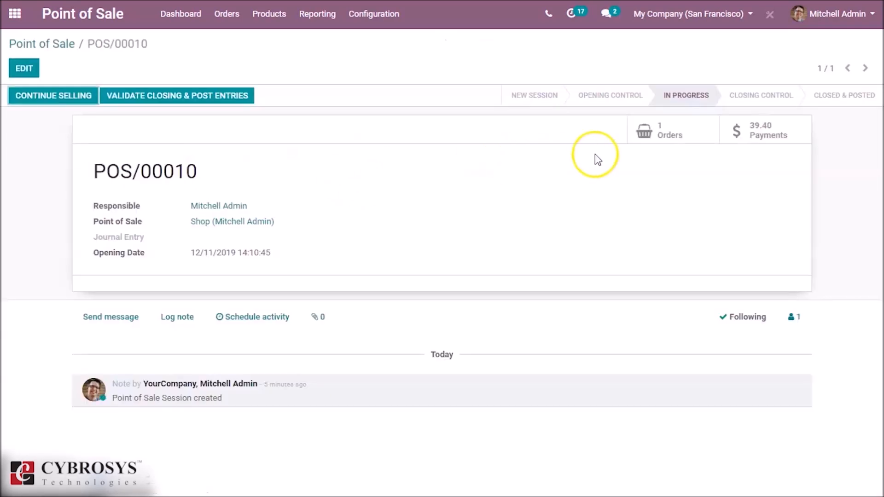
{"action": "mouse_move", "coordinate": [668, 136]}
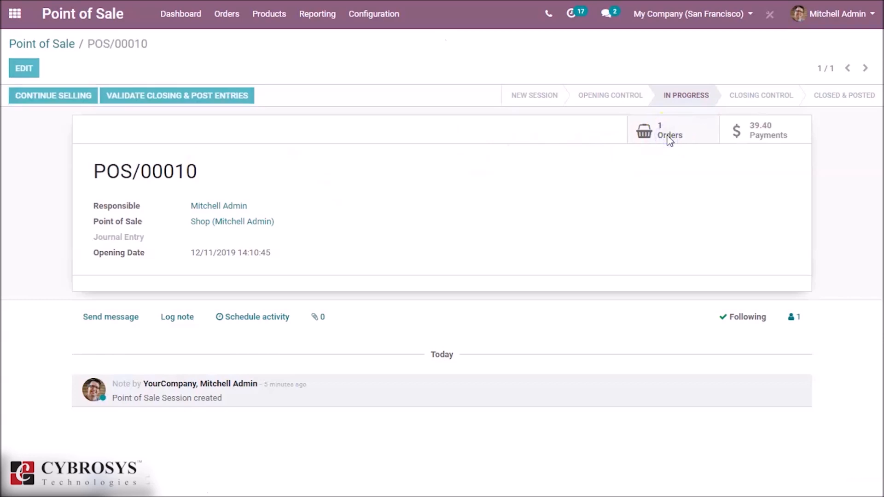
{"action": "left_click", "coordinate": [668, 131]}
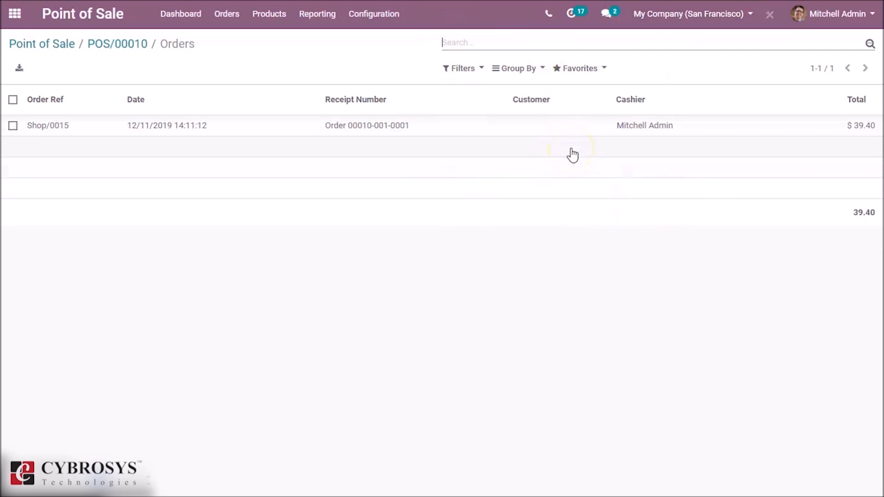
{"action": "mouse_move", "coordinate": [454, 130]}
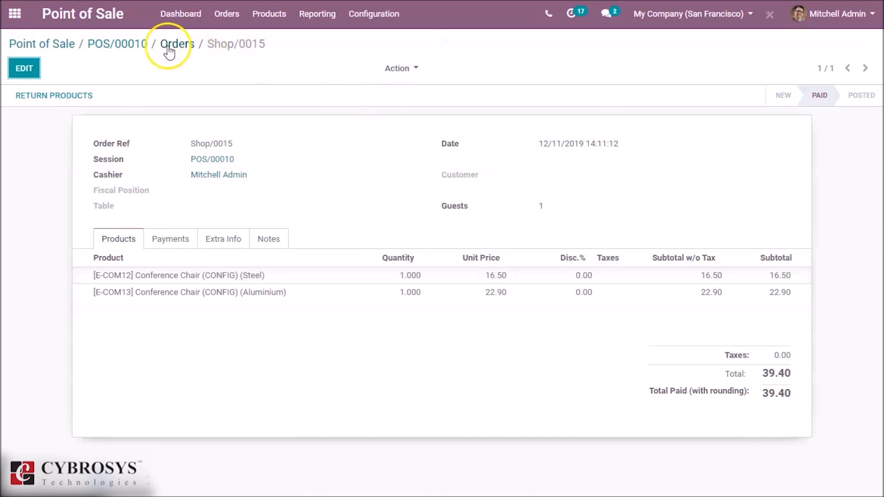
{"action": "left_click", "coordinate": [177, 45]}
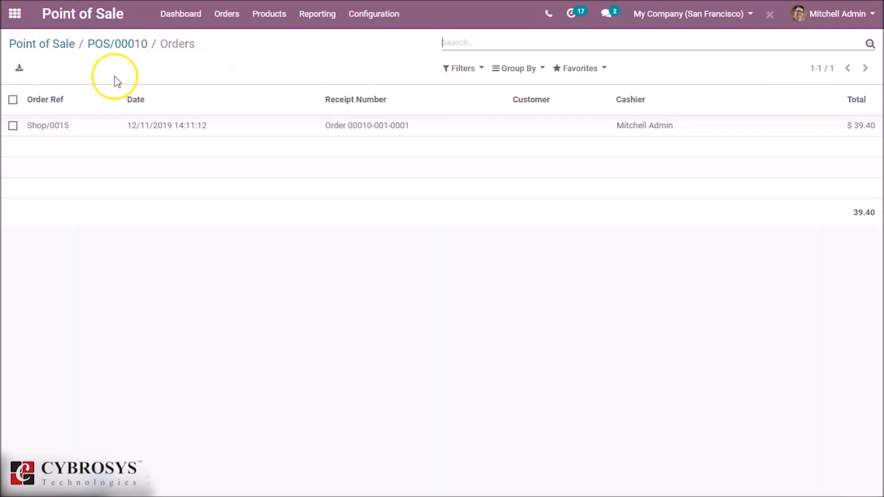
{"action": "left_click", "coordinate": [117, 43]}
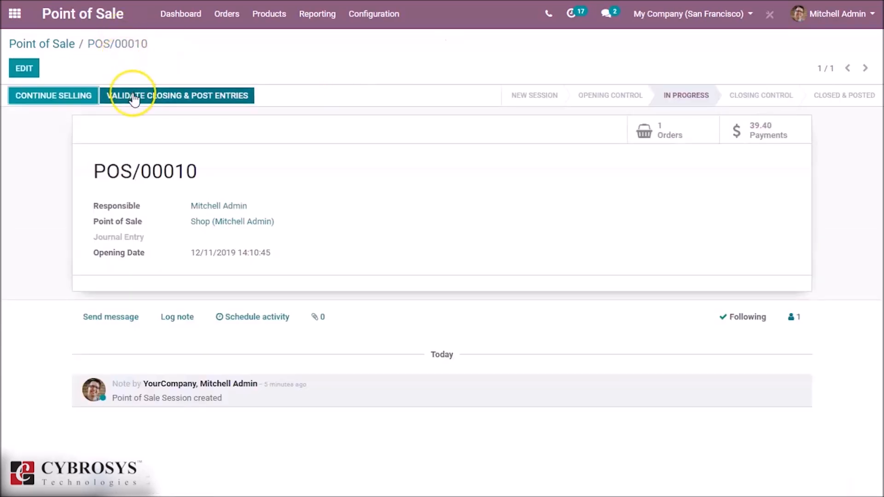
- Close session POS/00010, post its entries and return to the dashboard
{"action": "left_click", "coordinate": [176, 95]}
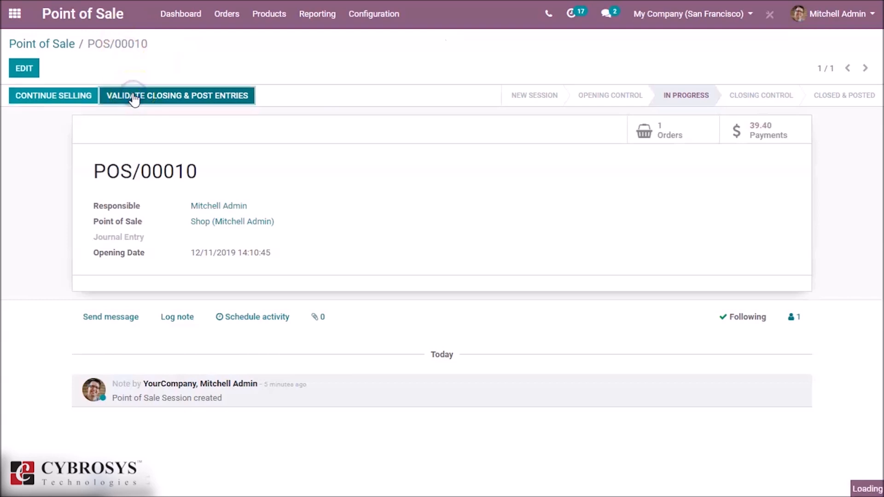
{"action": "left_click", "coordinate": [177, 95]}
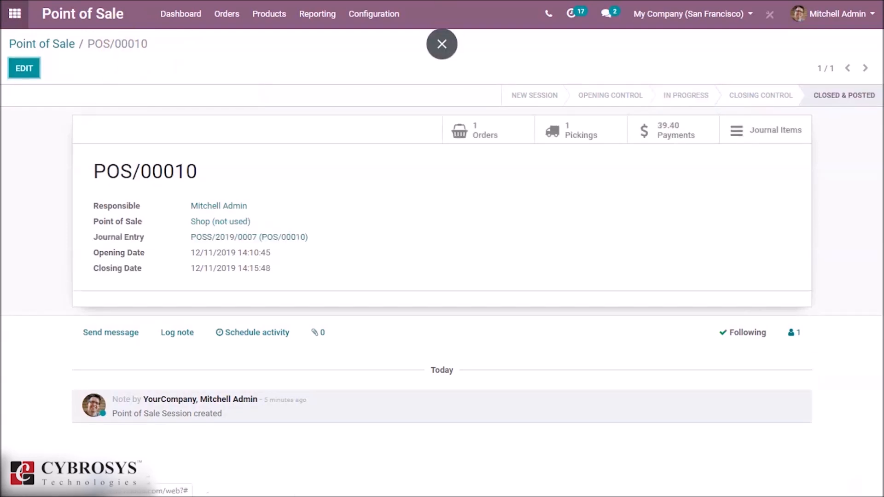
{"action": "left_click", "coordinate": [42, 44]}
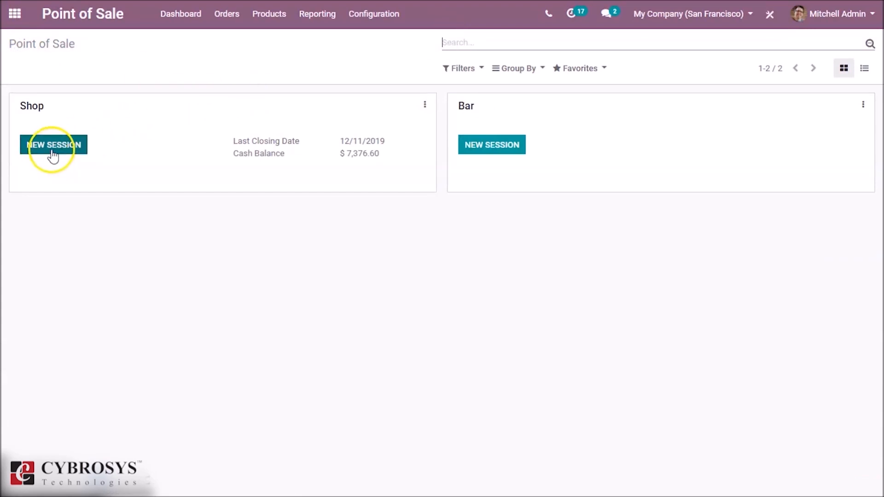
- Start a new Shop session, check its register screen, then return to the dashboard
{"action": "left_click", "coordinate": [53, 145]}
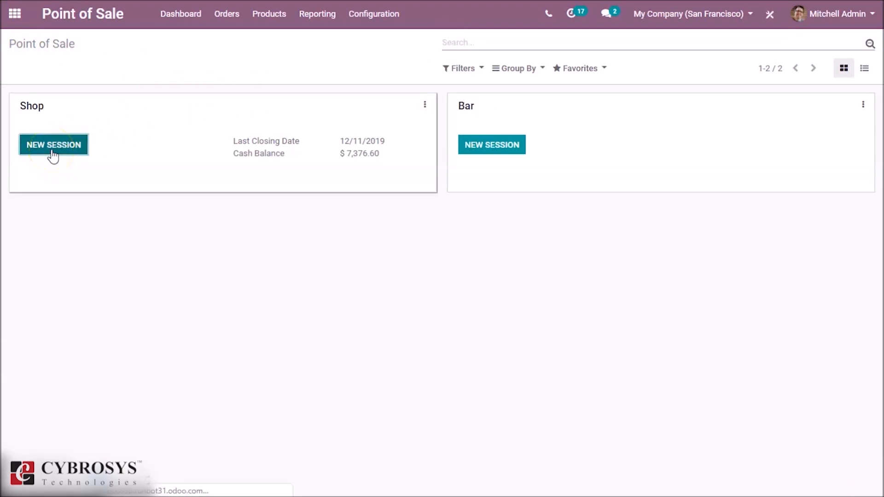
{"action": "left_click", "coordinate": [53, 145]}
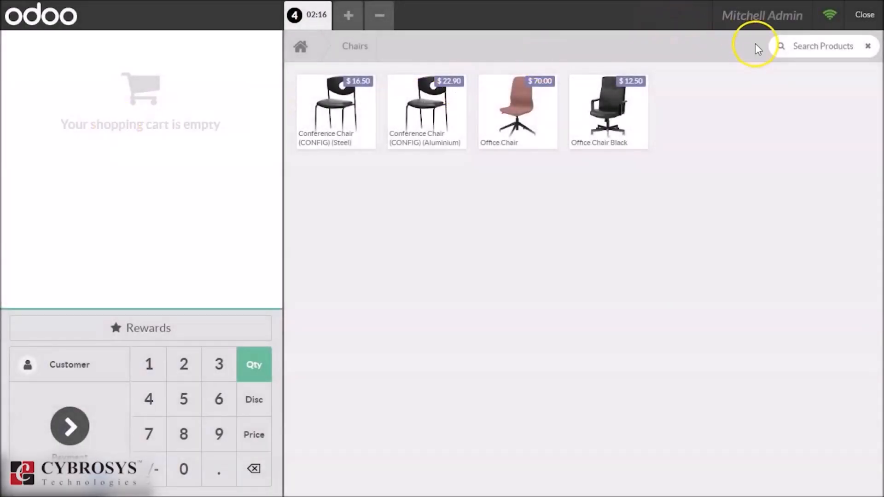
{"action": "mouse_move", "coordinate": [830, 15]}
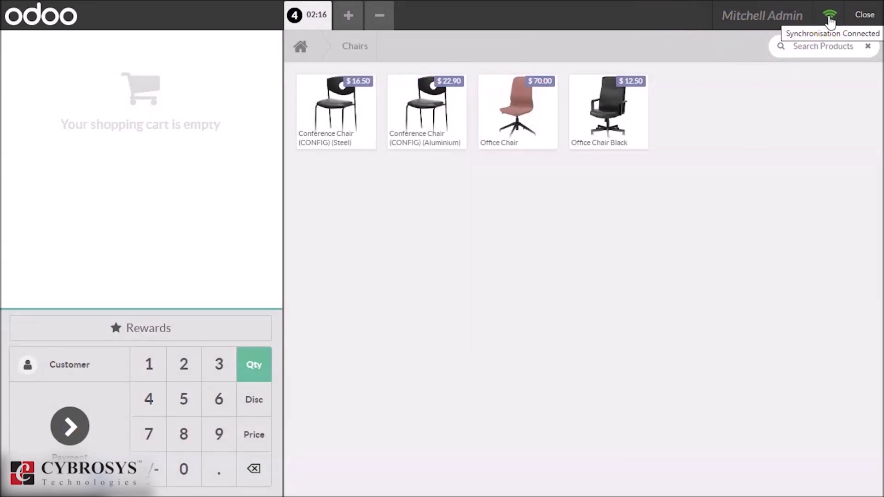
{"action": "mouse_move", "coordinate": [764, 160]}
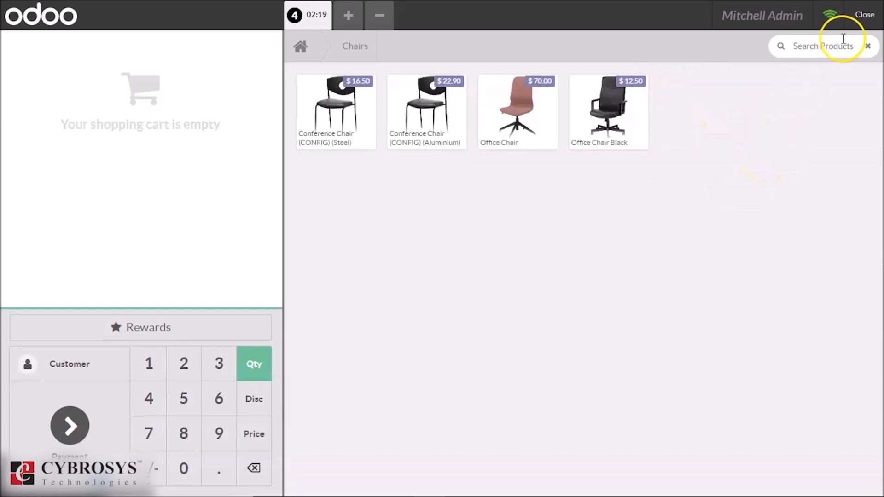
{"action": "left_click", "coordinate": [863, 15]}
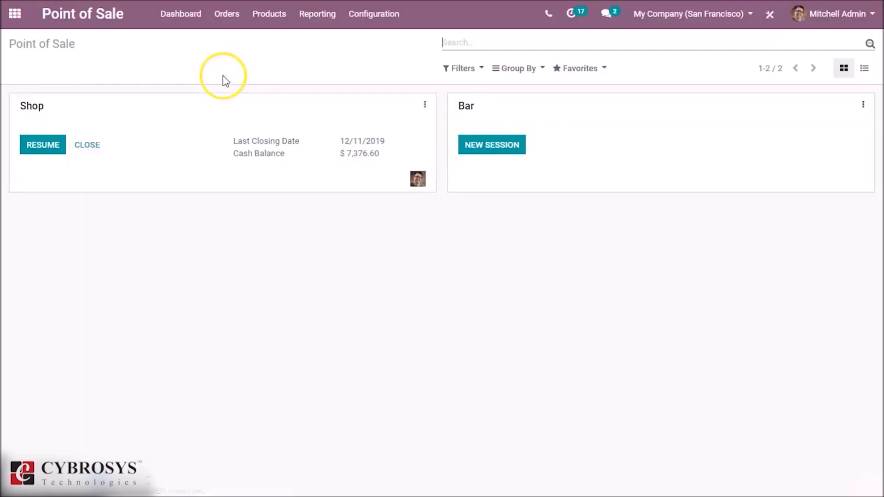
- Show the sessions list with rescue session POS/00012 in progress at the top
{"action": "left_click", "coordinate": [226, 14]}
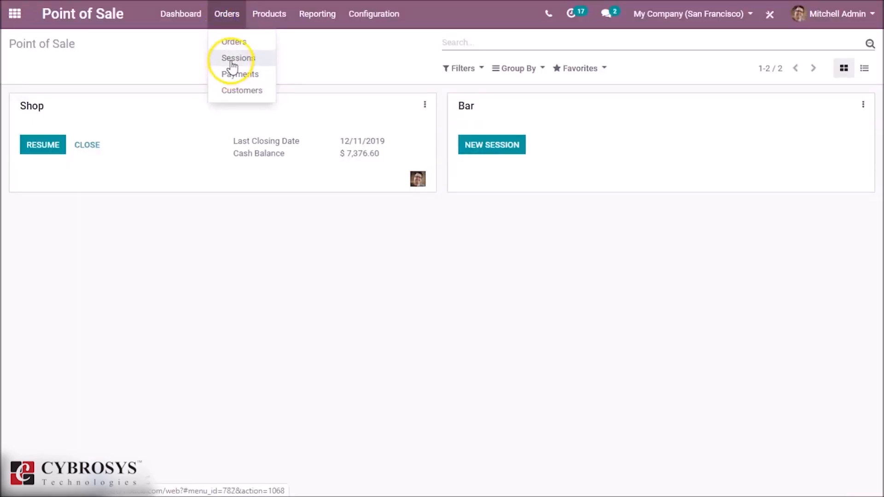
{"action": "left_click", "coordinate": [238, 58]}
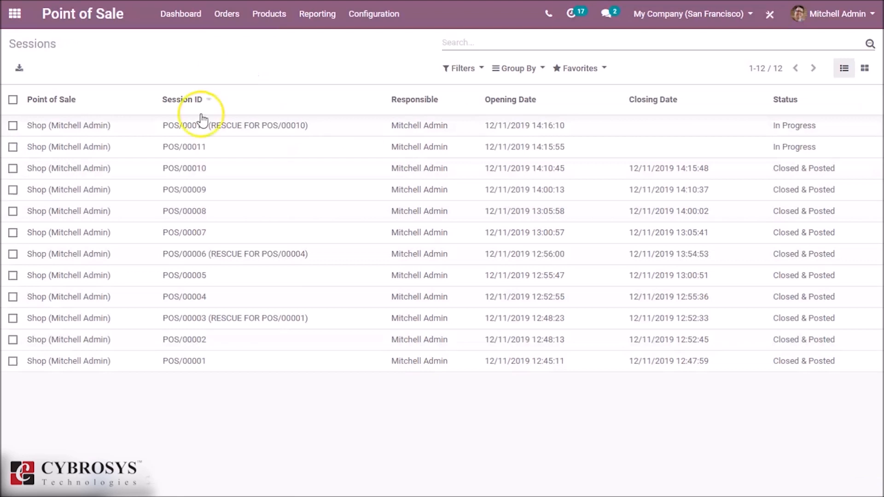
{"action": "mouse_move", "coordinate": [286, 130]}
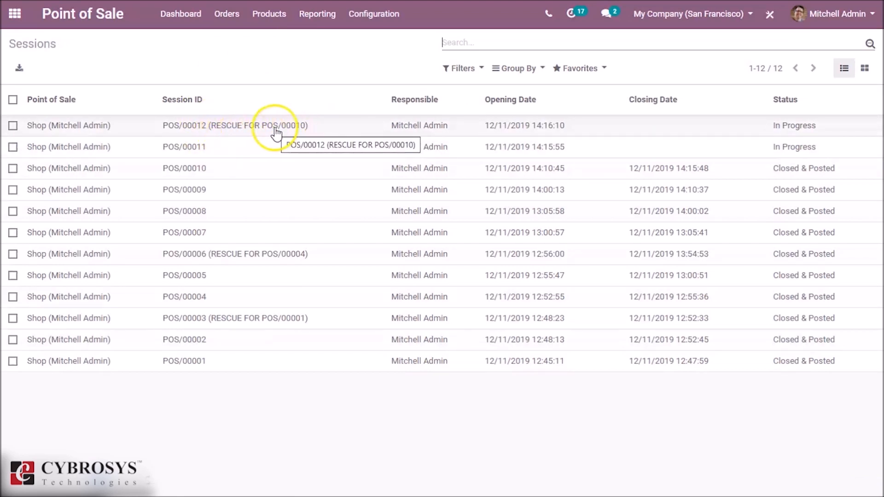
{"action": "mouse_move", "coordinate": [228, 132]}
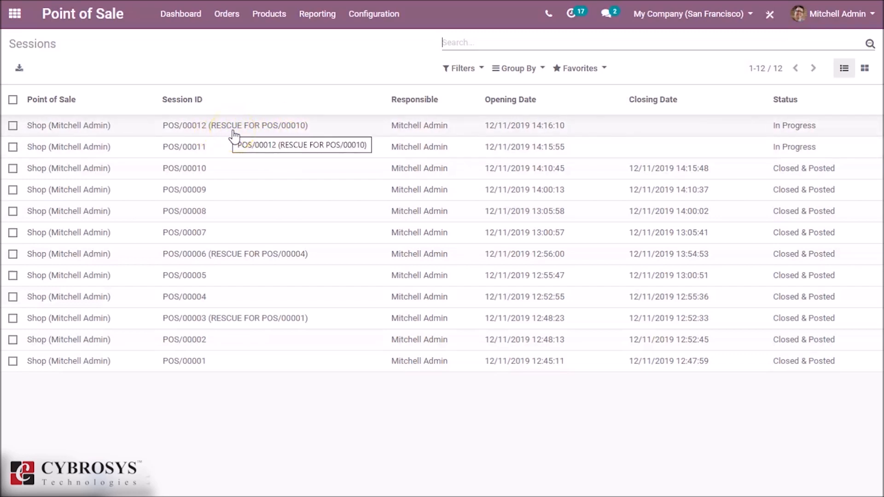
{"action": "mouse_move", "coordinate": [309, 125]}
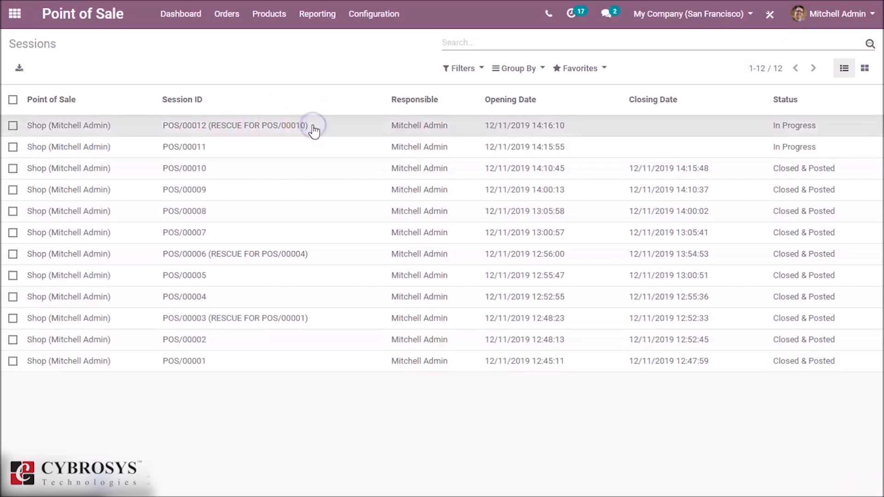
- List rescue session POS/00012's orders: Shop/0017 $222.50 and Shop/0016 $39.40
{"action": "left_click", "coordinate": [234, 125]}
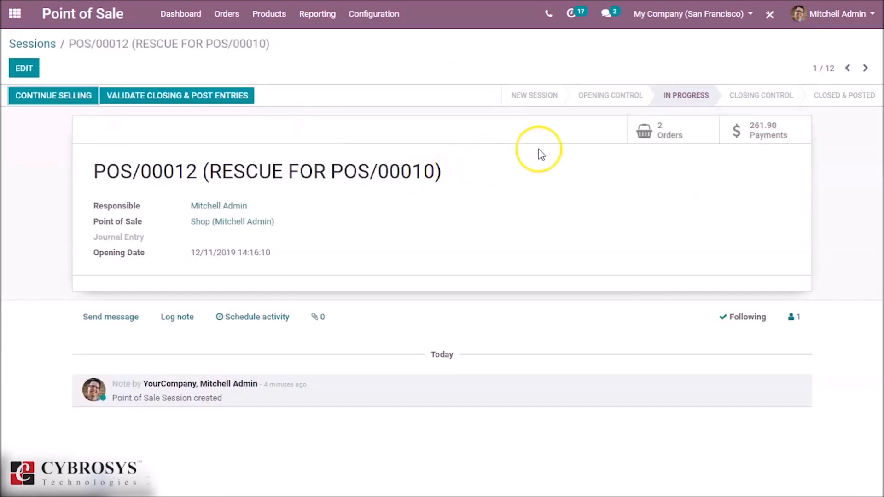
{"action": "mouse_move", "coordinate": [539, 186]}
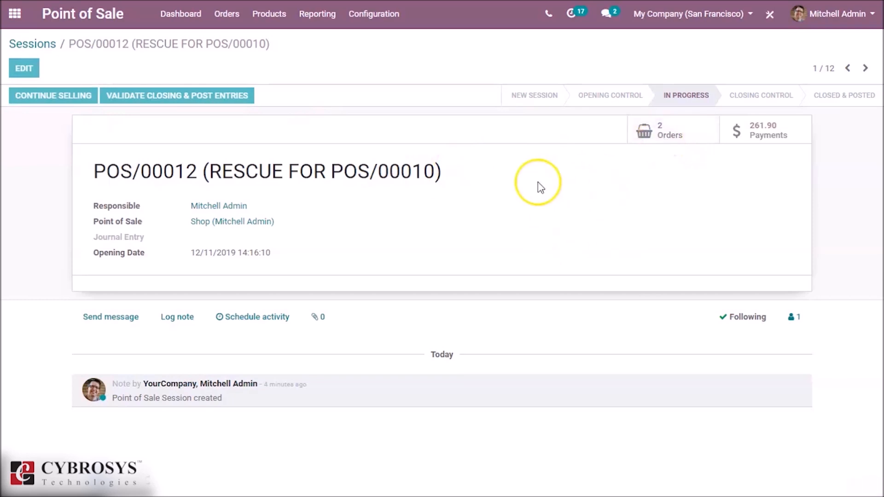
{"action": "left_click", "coordinate": [669, 129]}
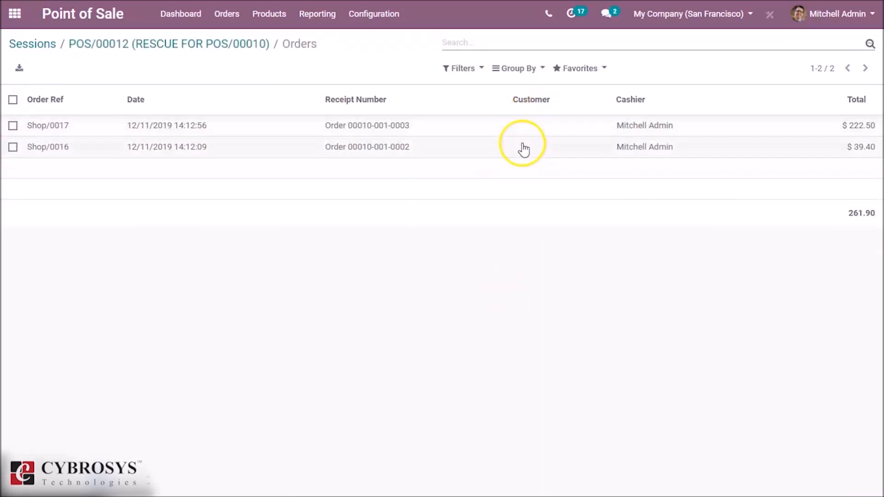
{"action": "mouse_move", "coordinate": [523, 74]}
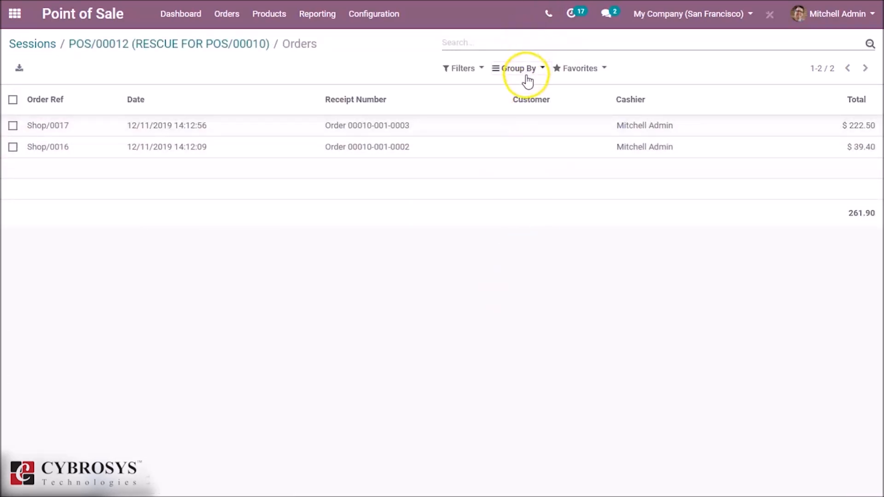
{"action": "mouse_move", "coordinate": [497, 175]}
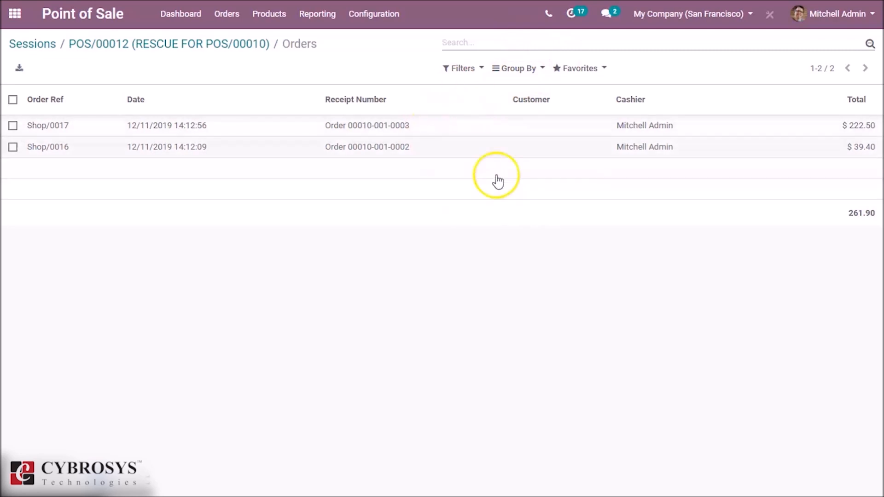
{"action": "mouse_move", "coordinate": [274, 83]}
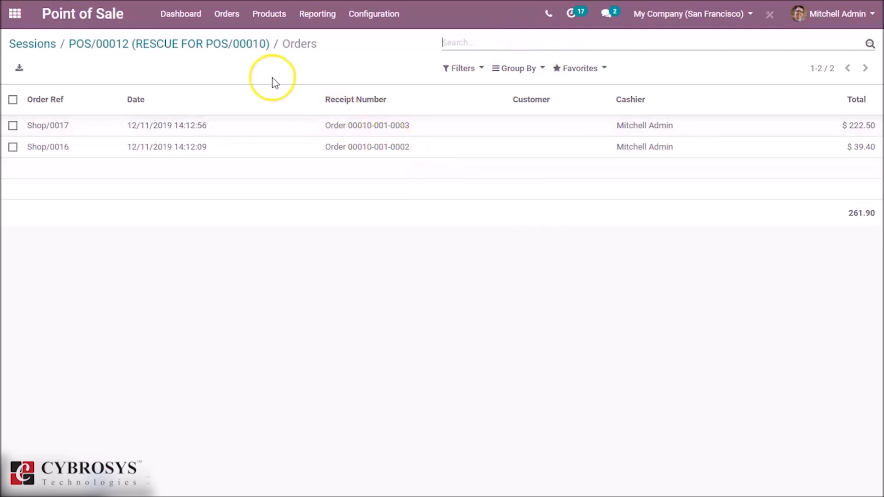
{"action": "mouse_move", "coordinate": [218, 66]}
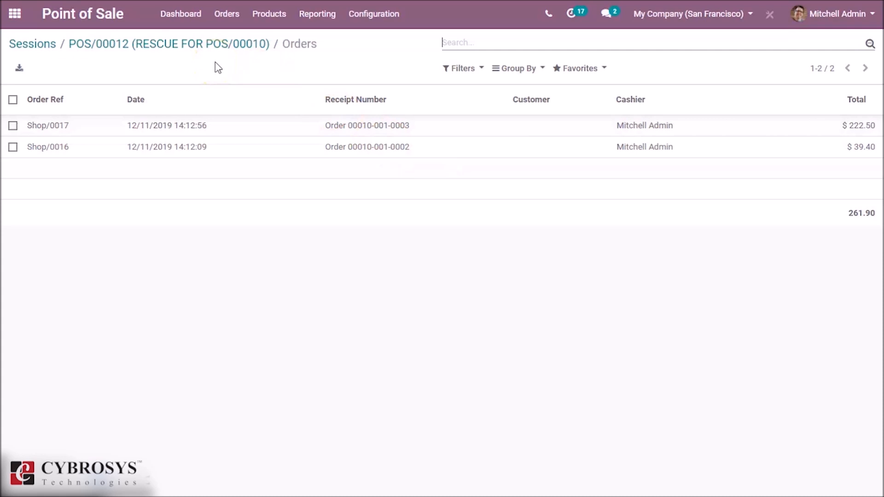